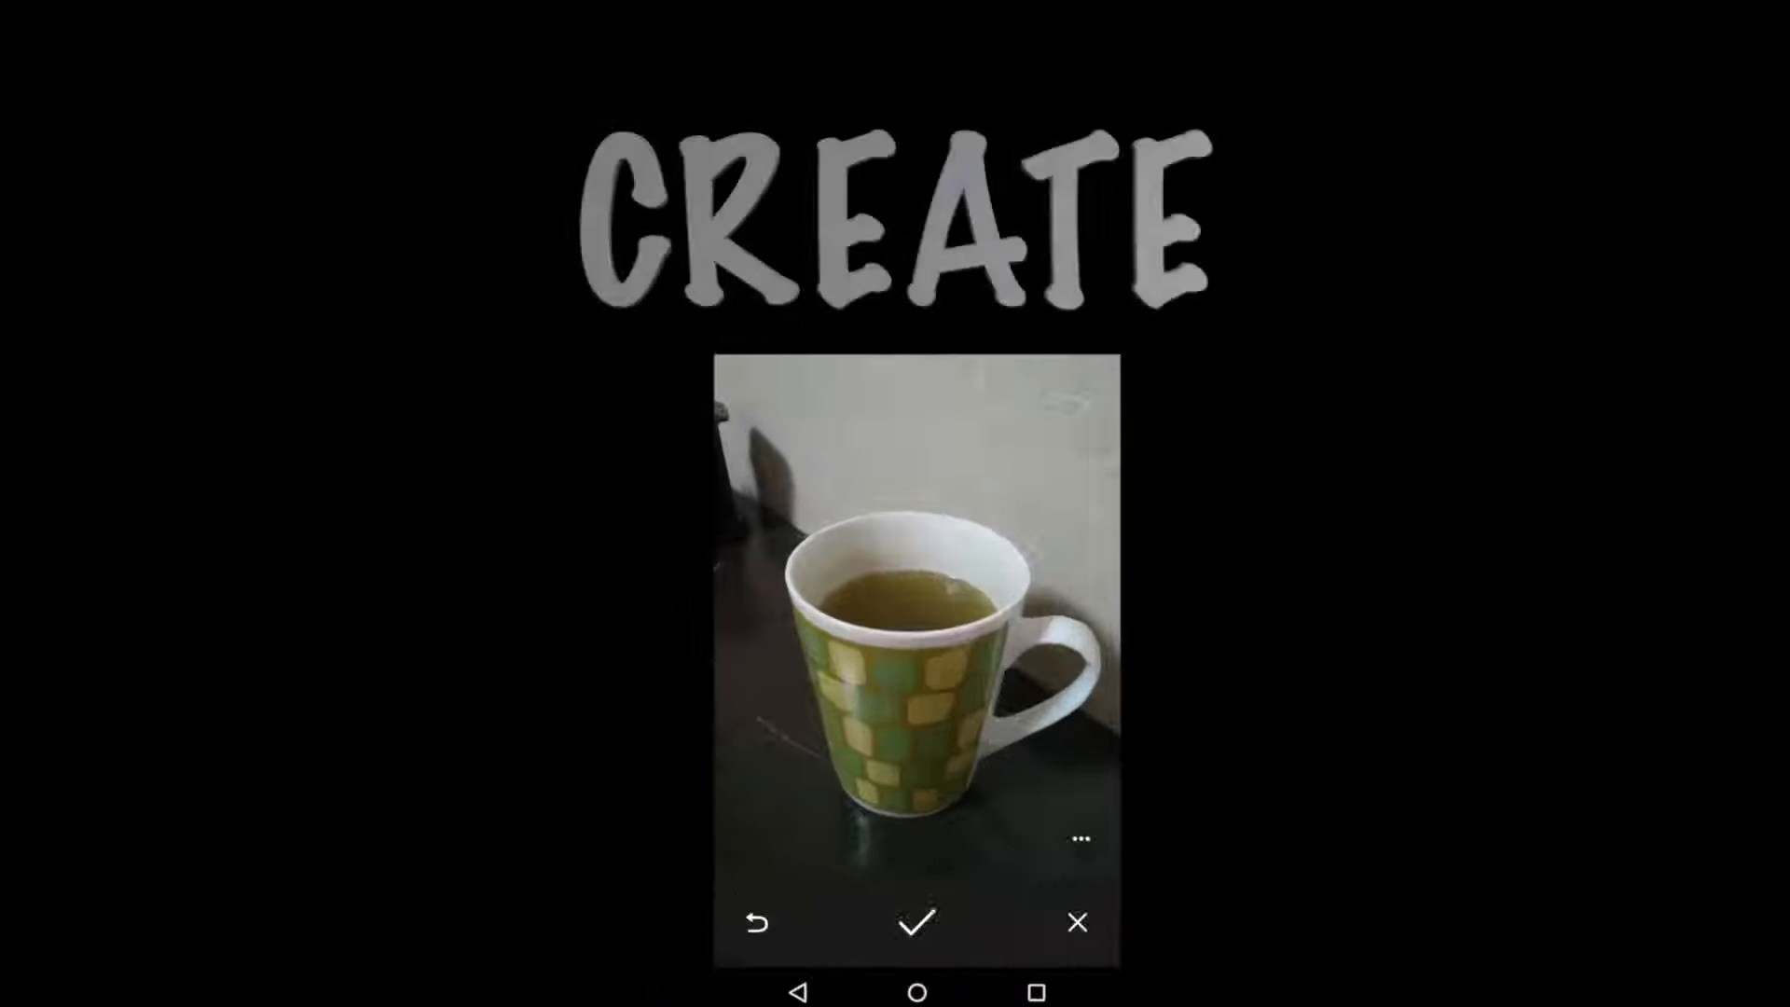
# Check out the master branch from the Git branch widget in the status bar.
pyautogui.click(913, 921)
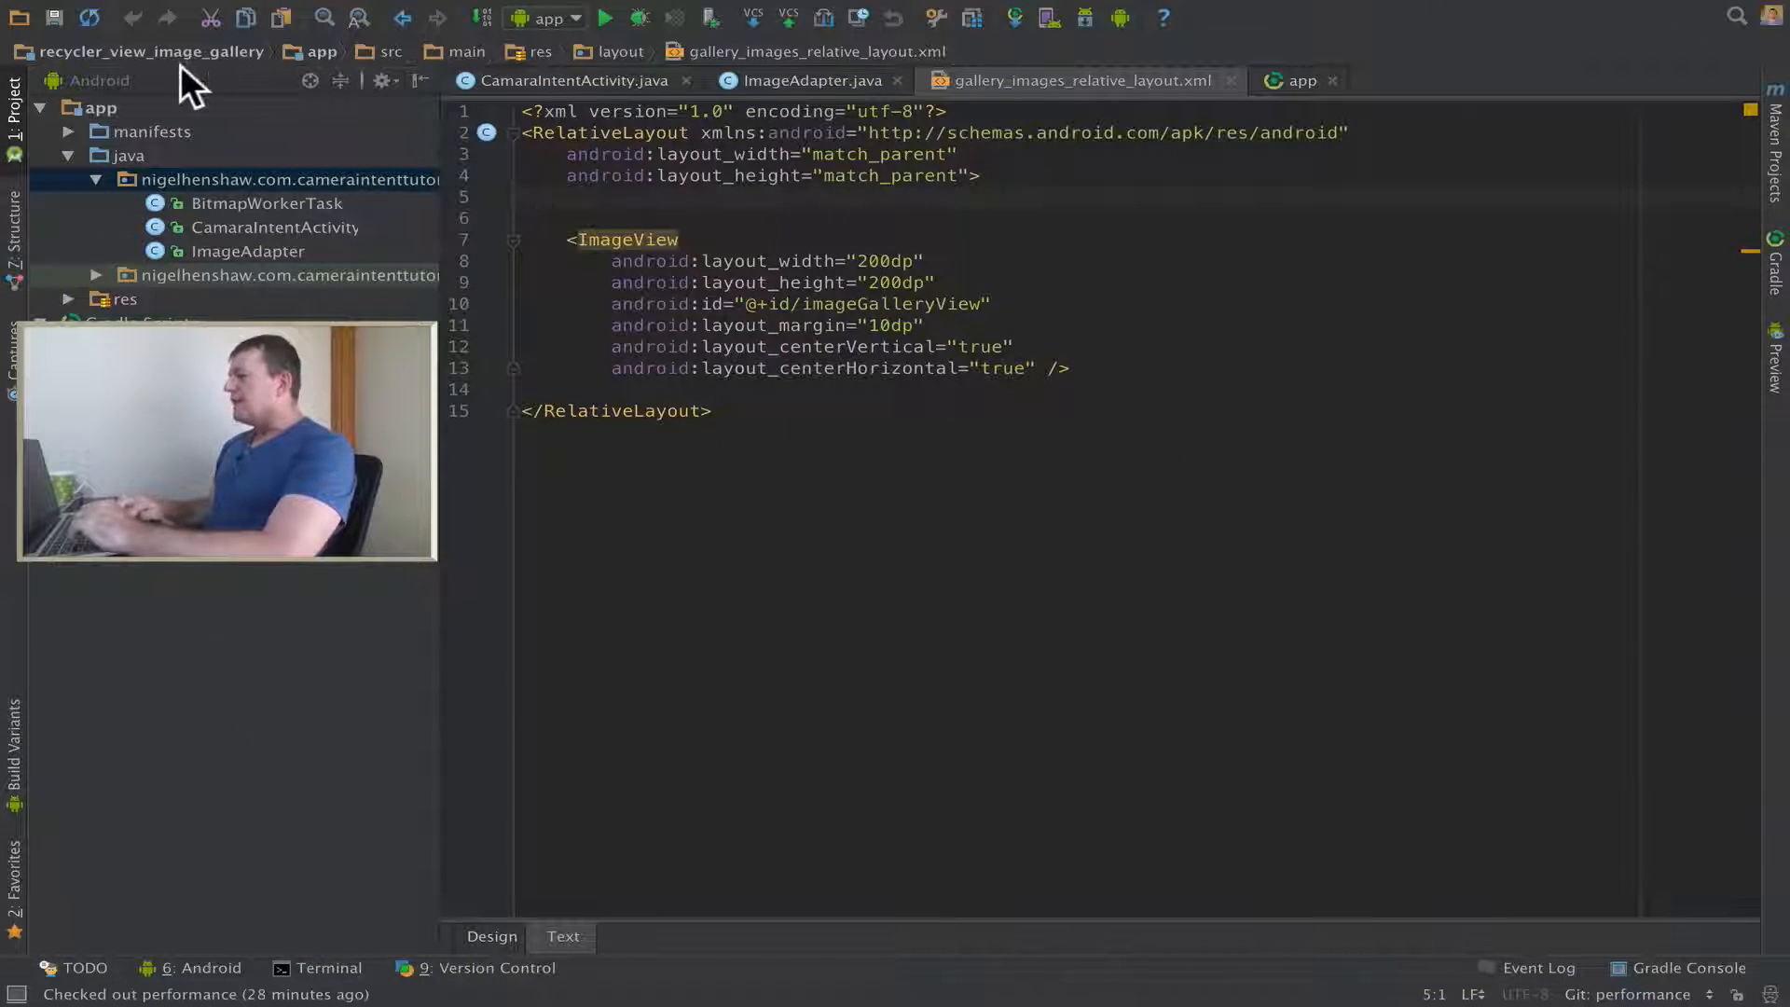
pyautogui.moveTo(343, 89)
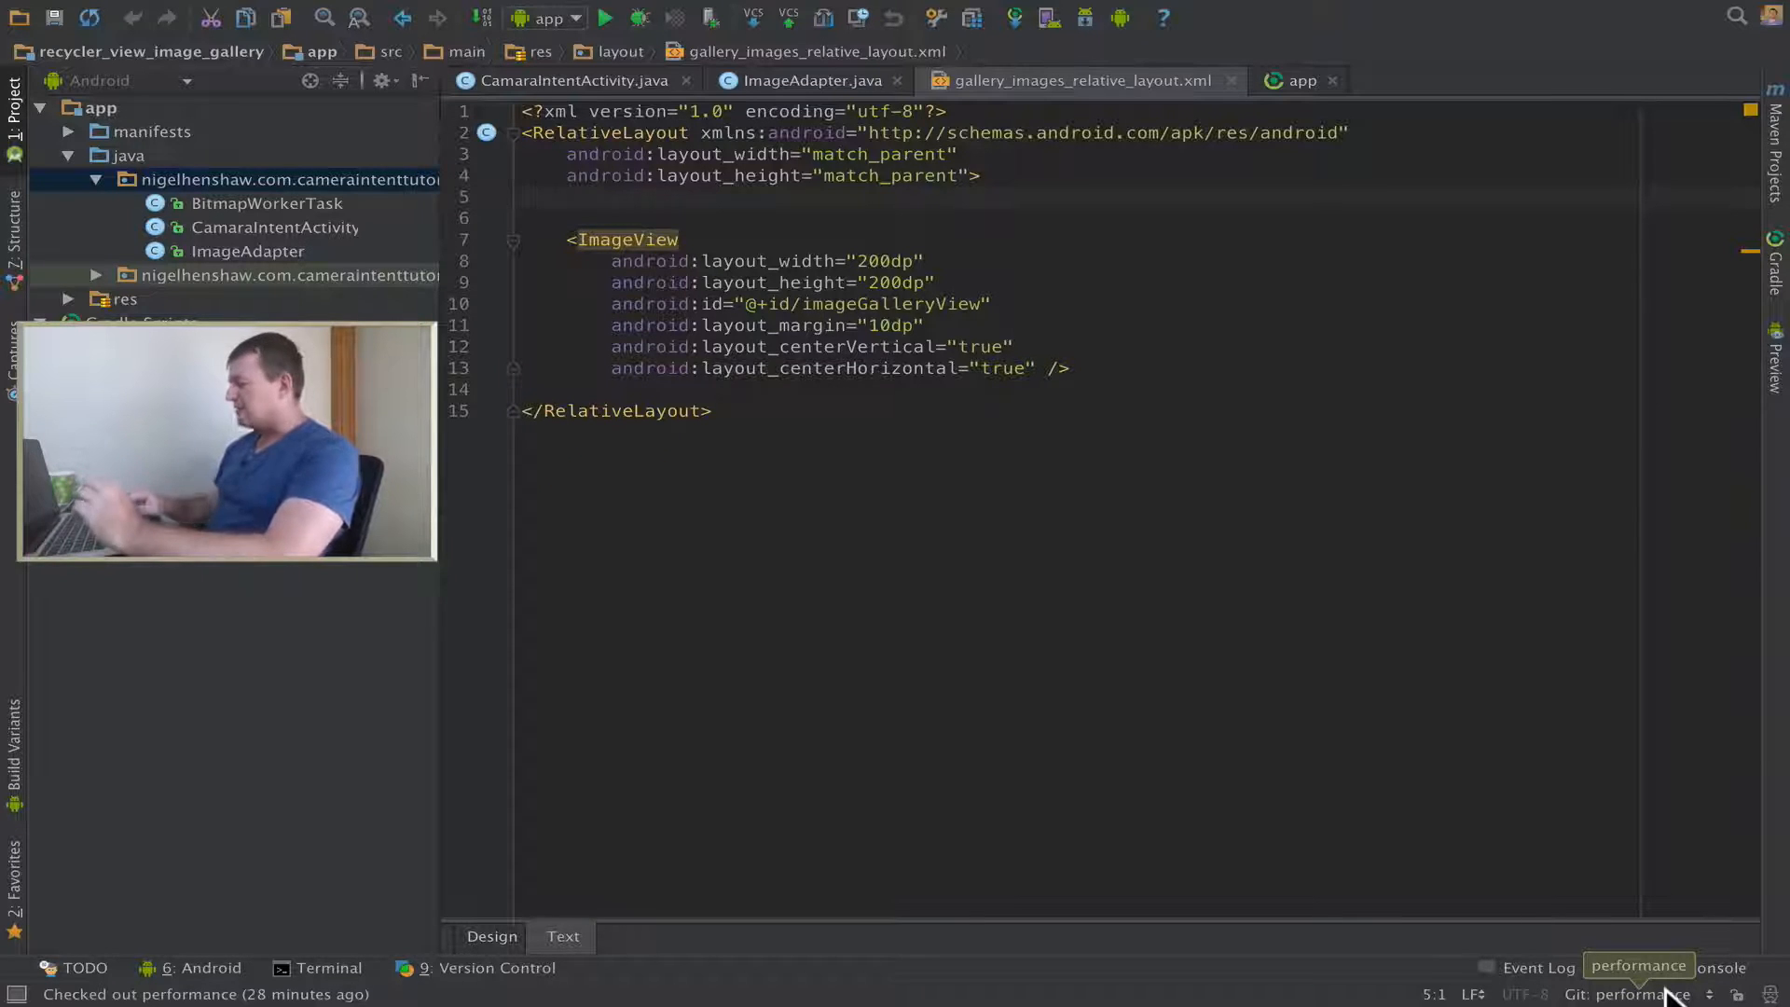
pyautogui.click(1636, 994)
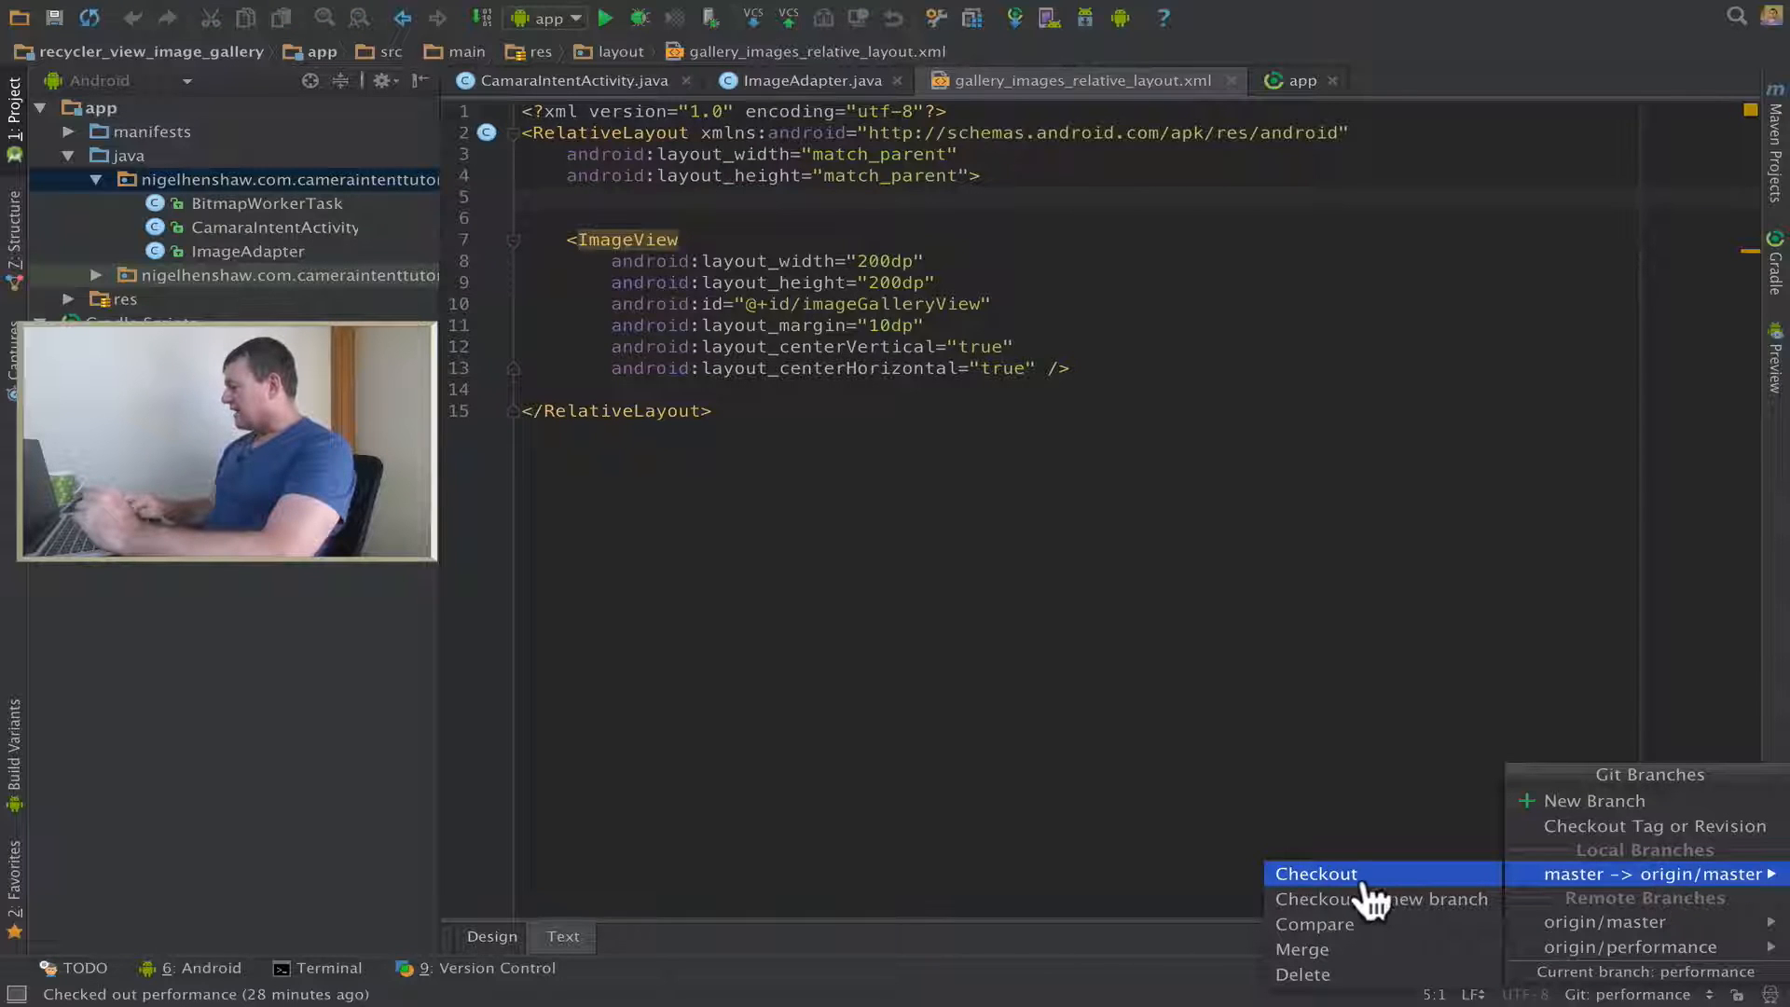
pyautogui.click(1315, 873)
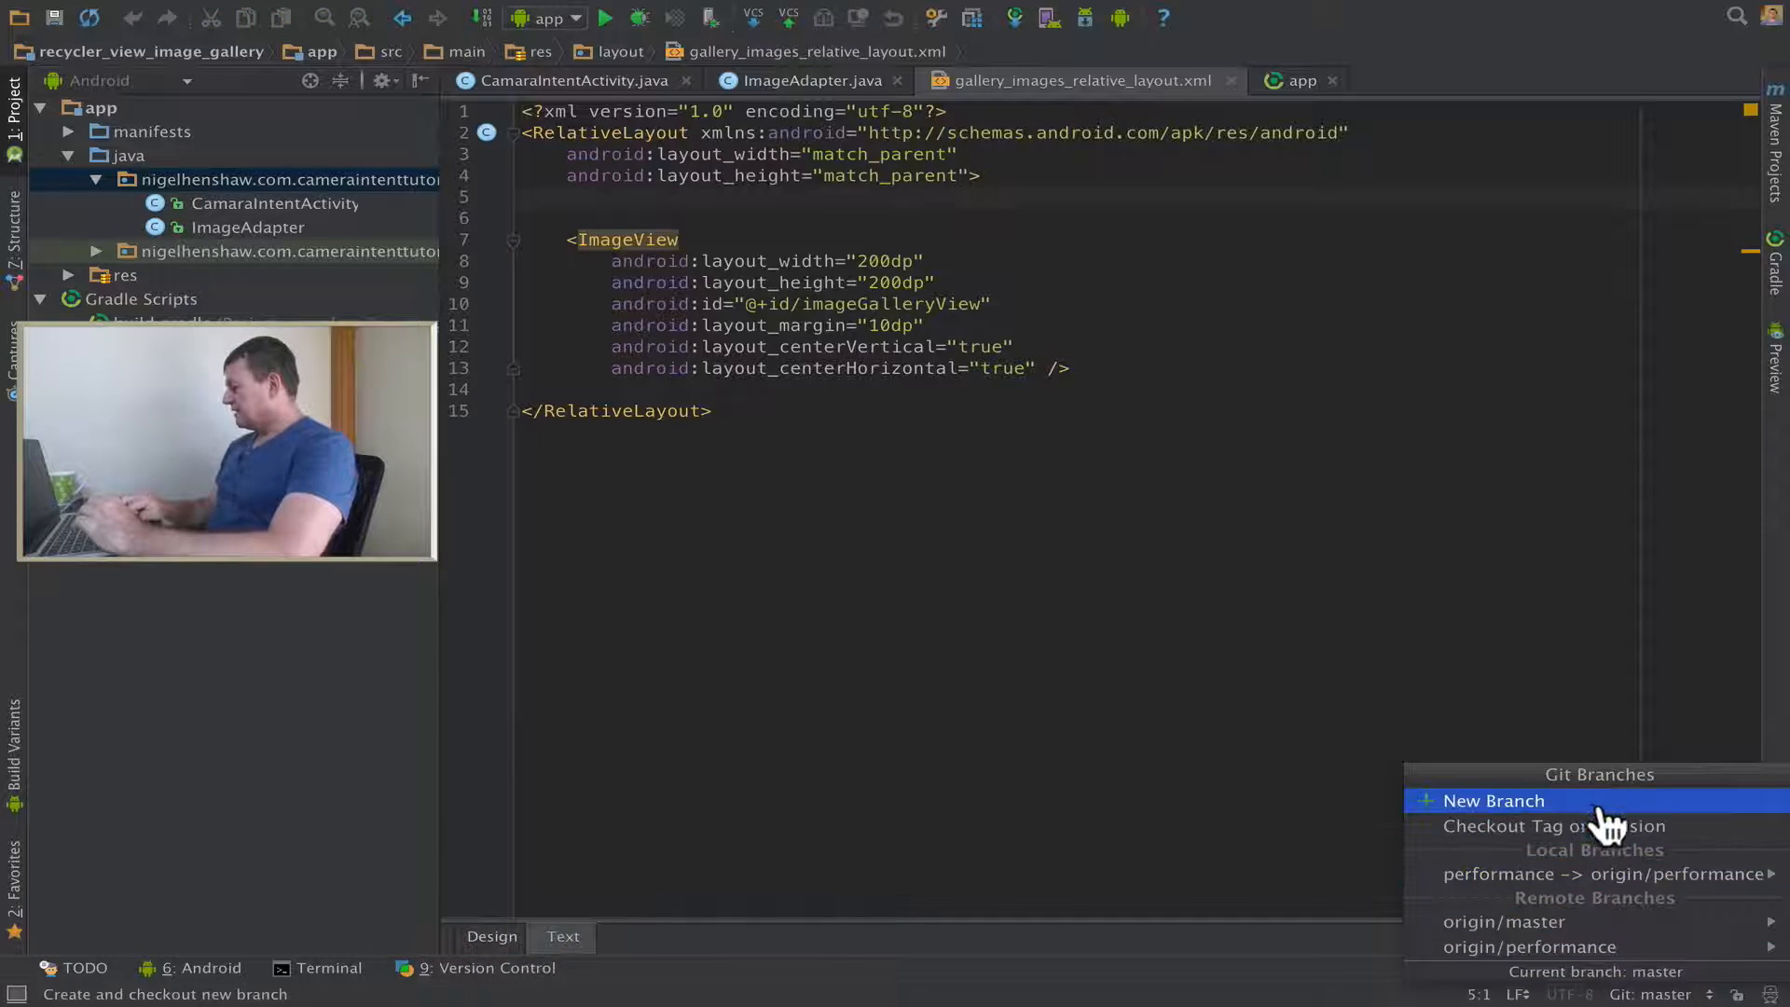
# Create a new branch named 'material' from master and check it out.
pyautogui.click(1492, 800)
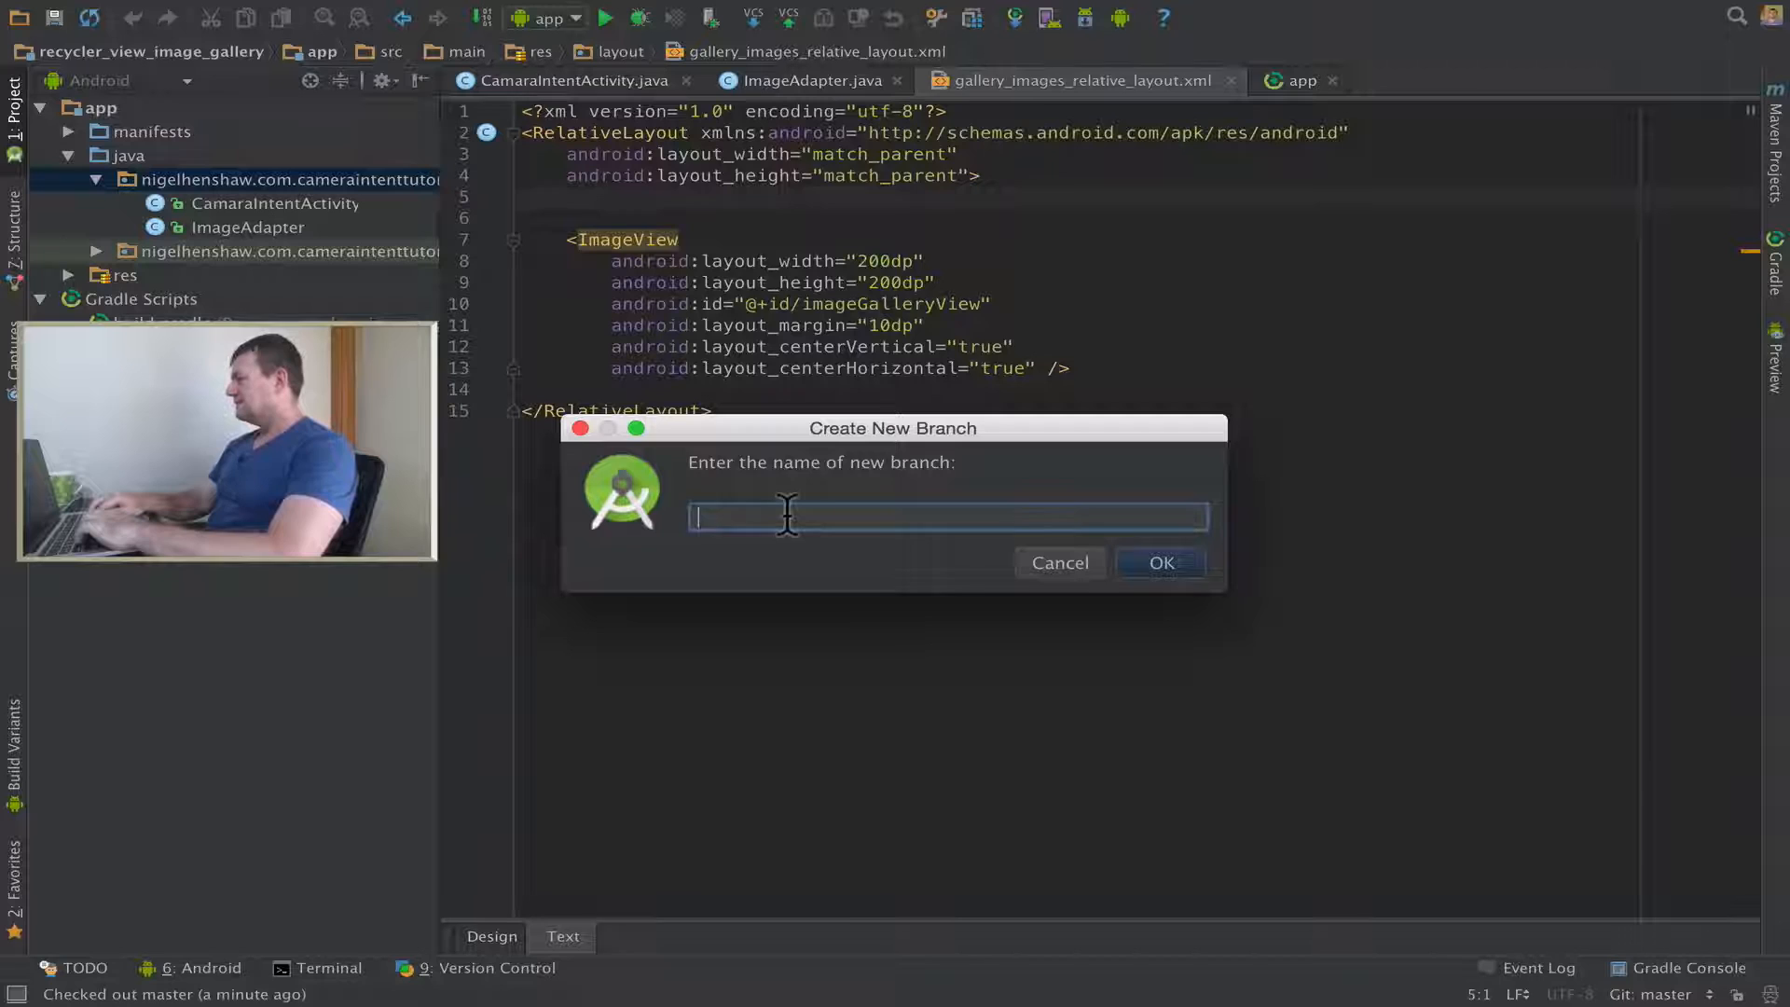
pyautogui.write('ma')
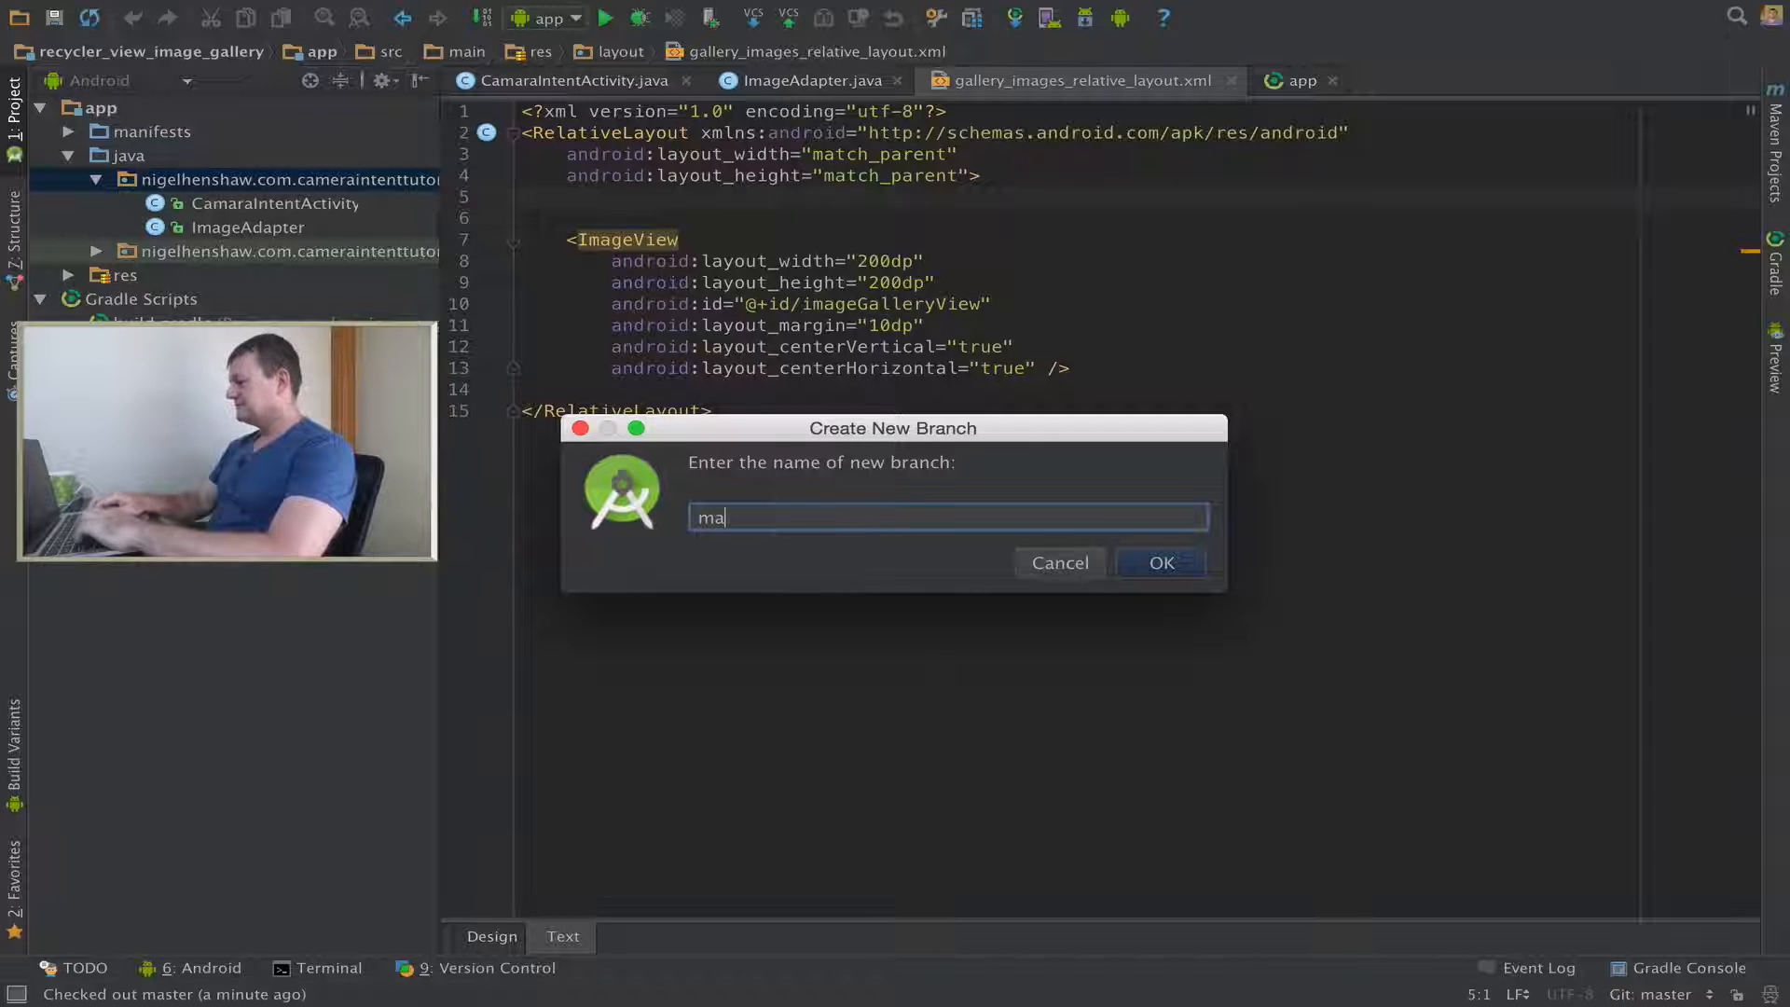
pyautogui.write('tera')
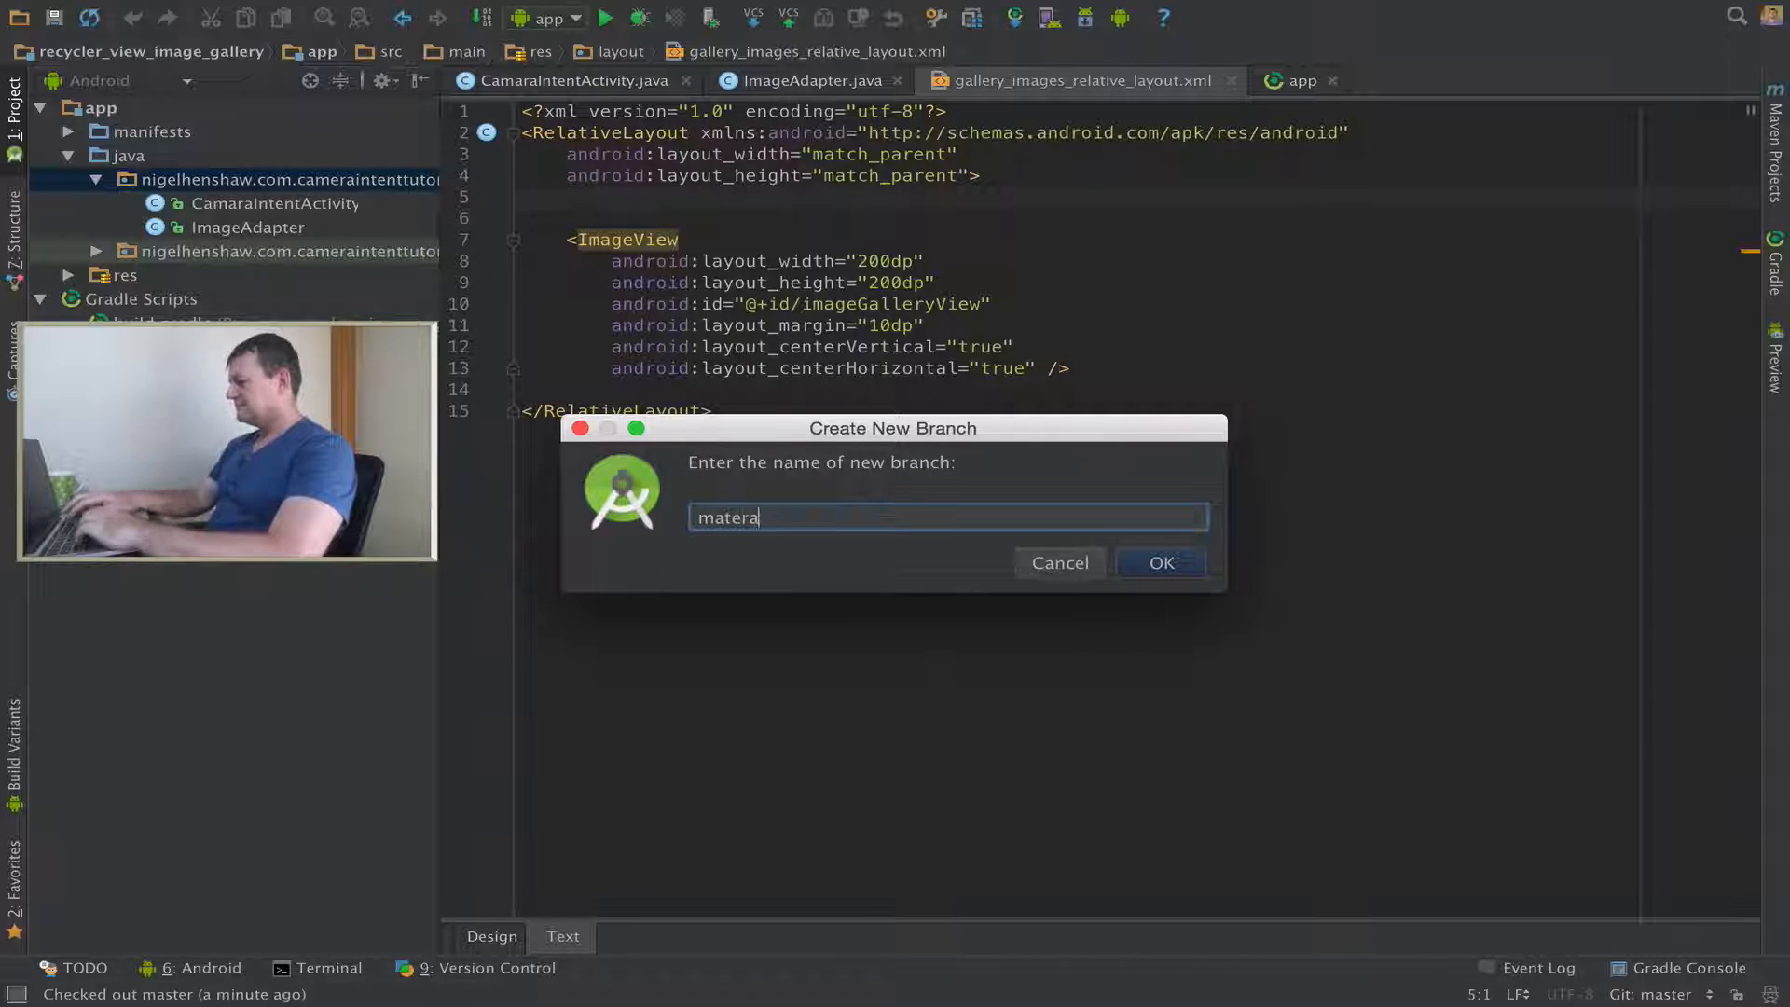
pyautogui.click(1162, 562)
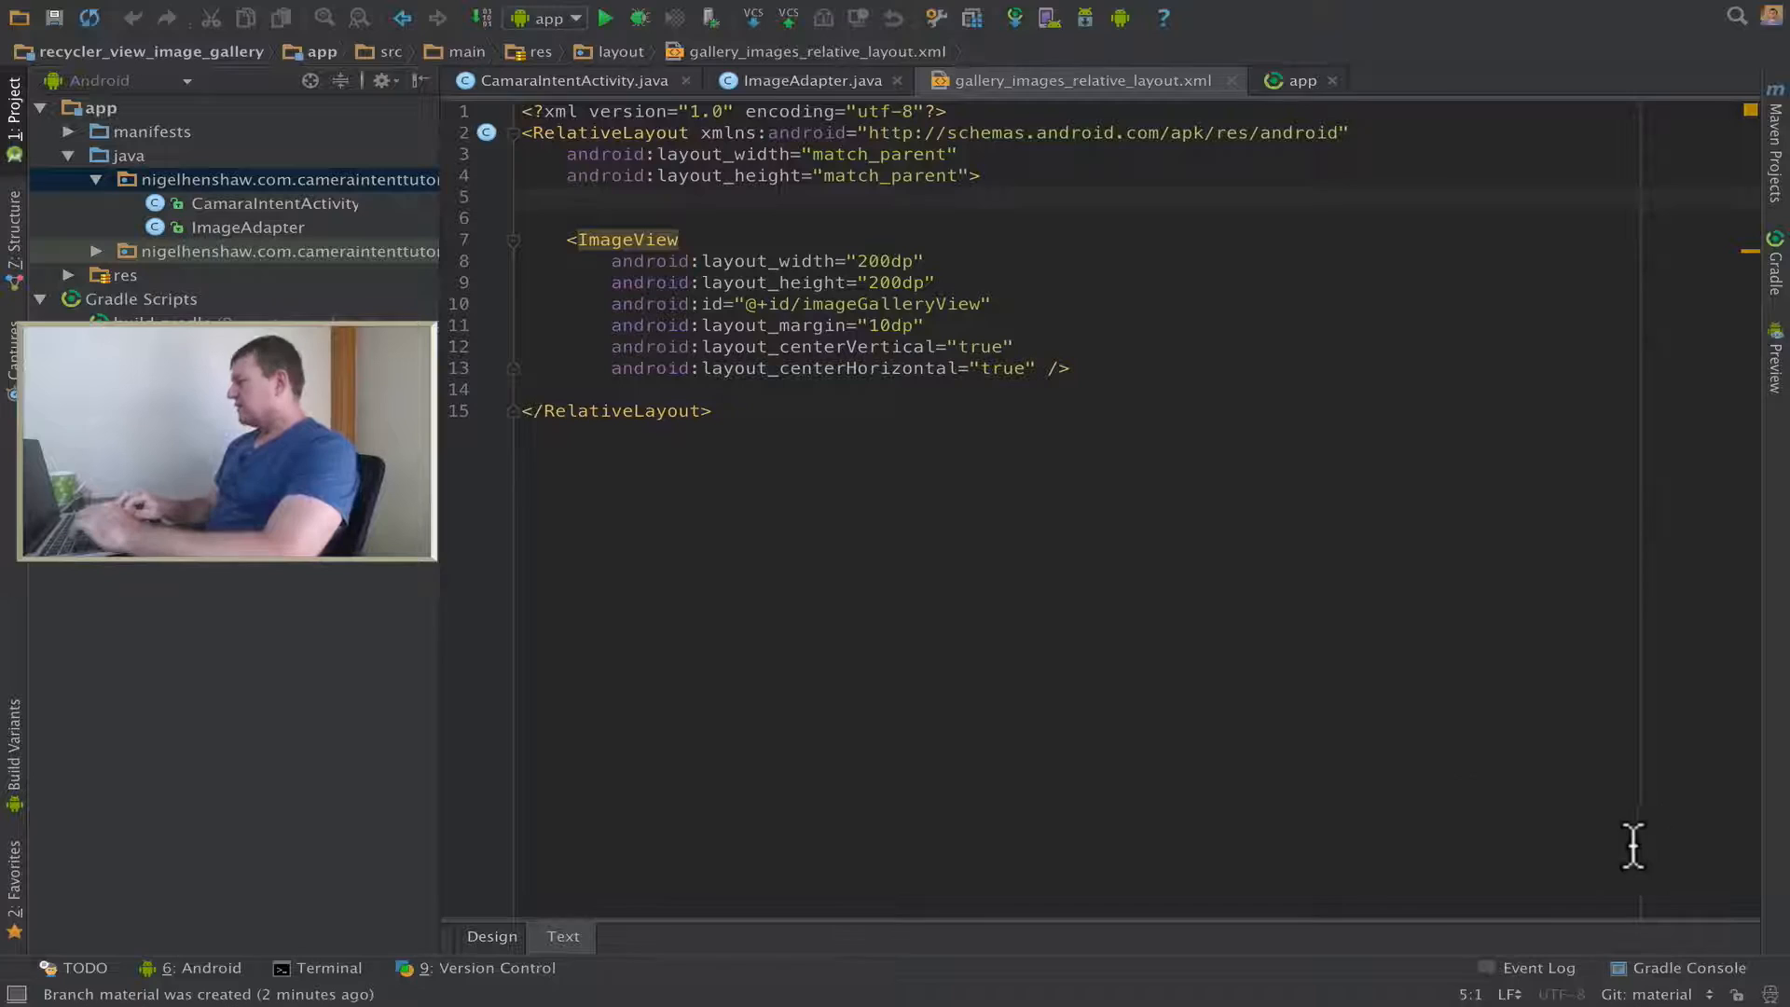
# Start a Git merge into material and select performance as the branch to merge.
pyautogui.click(1044, 13)
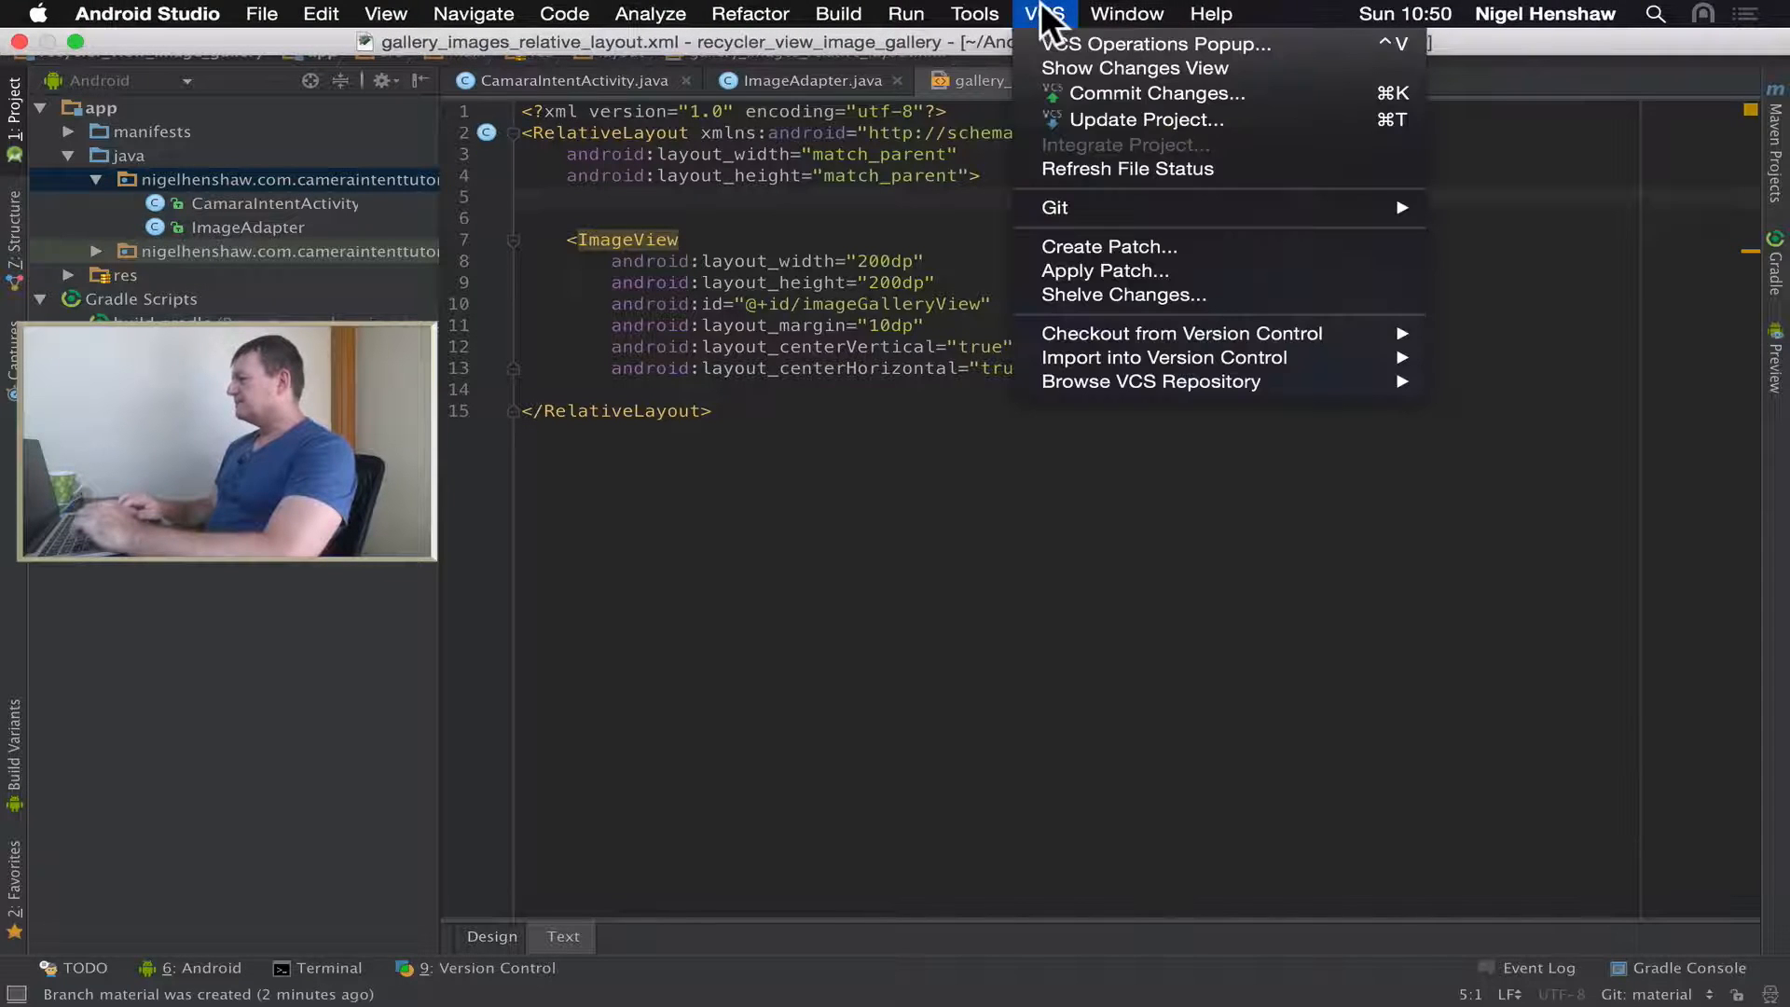
pyautogui.moveTo(1052, 207)
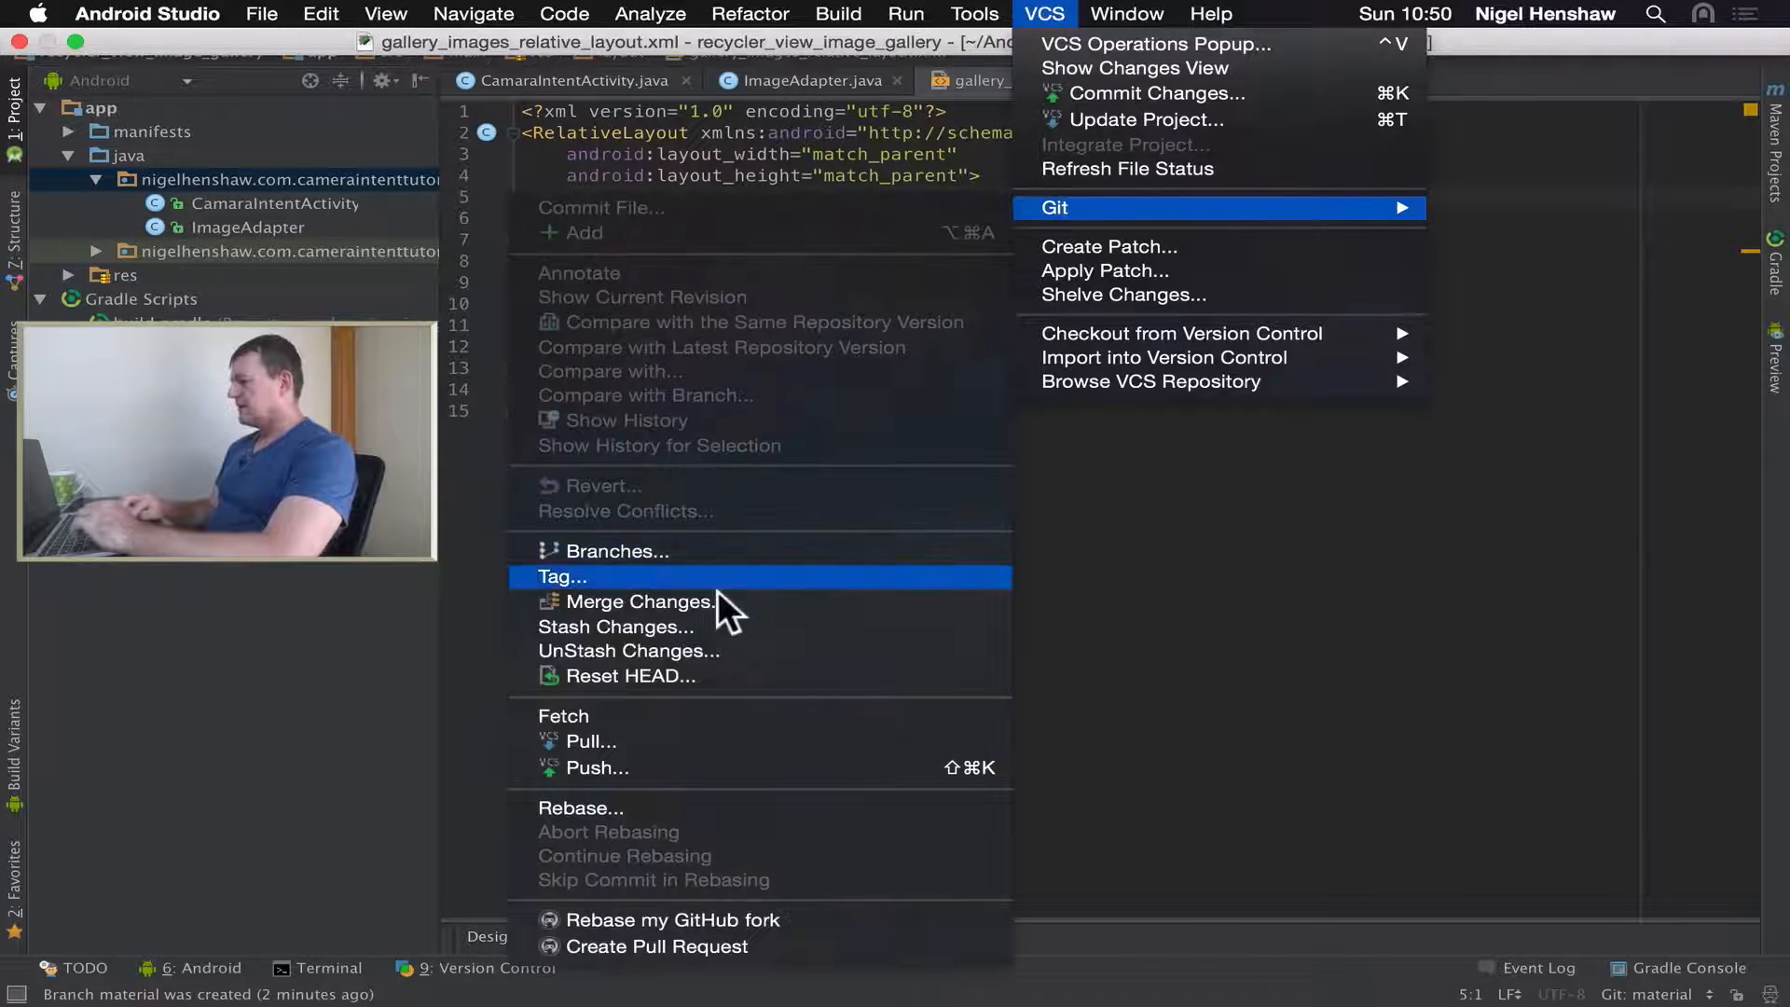
pyautogui.click(639, 601)
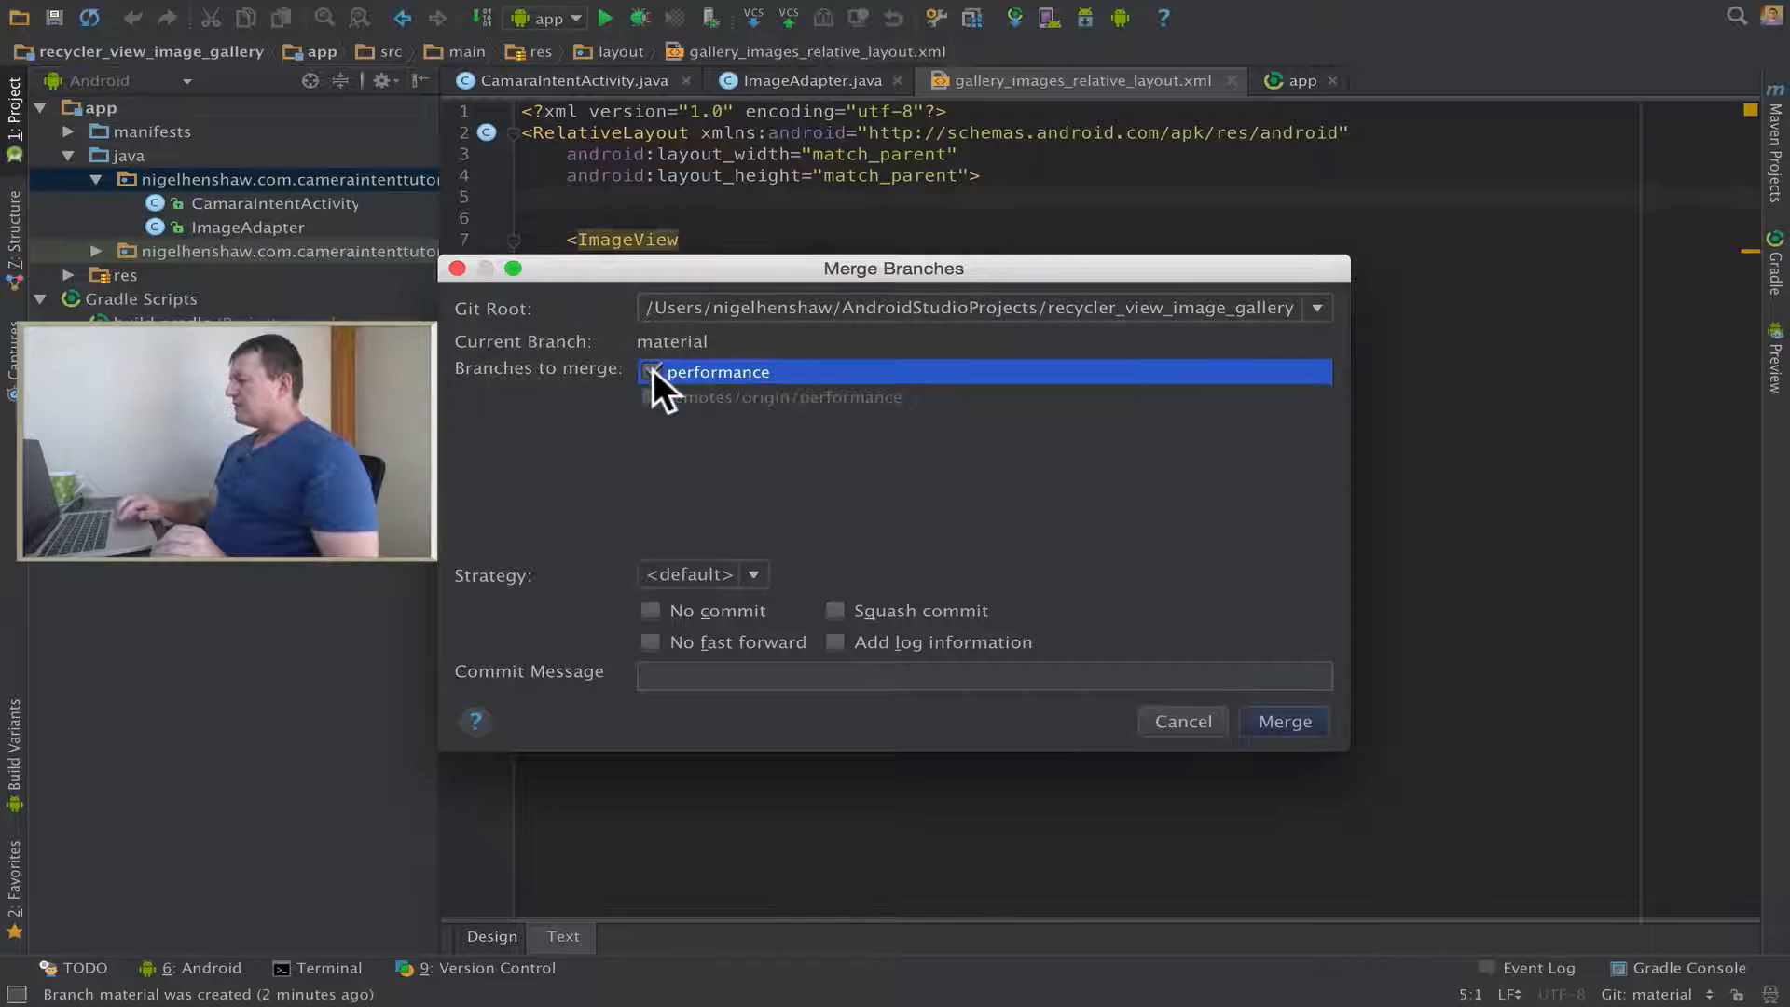
pyautogui.click(653, 371)
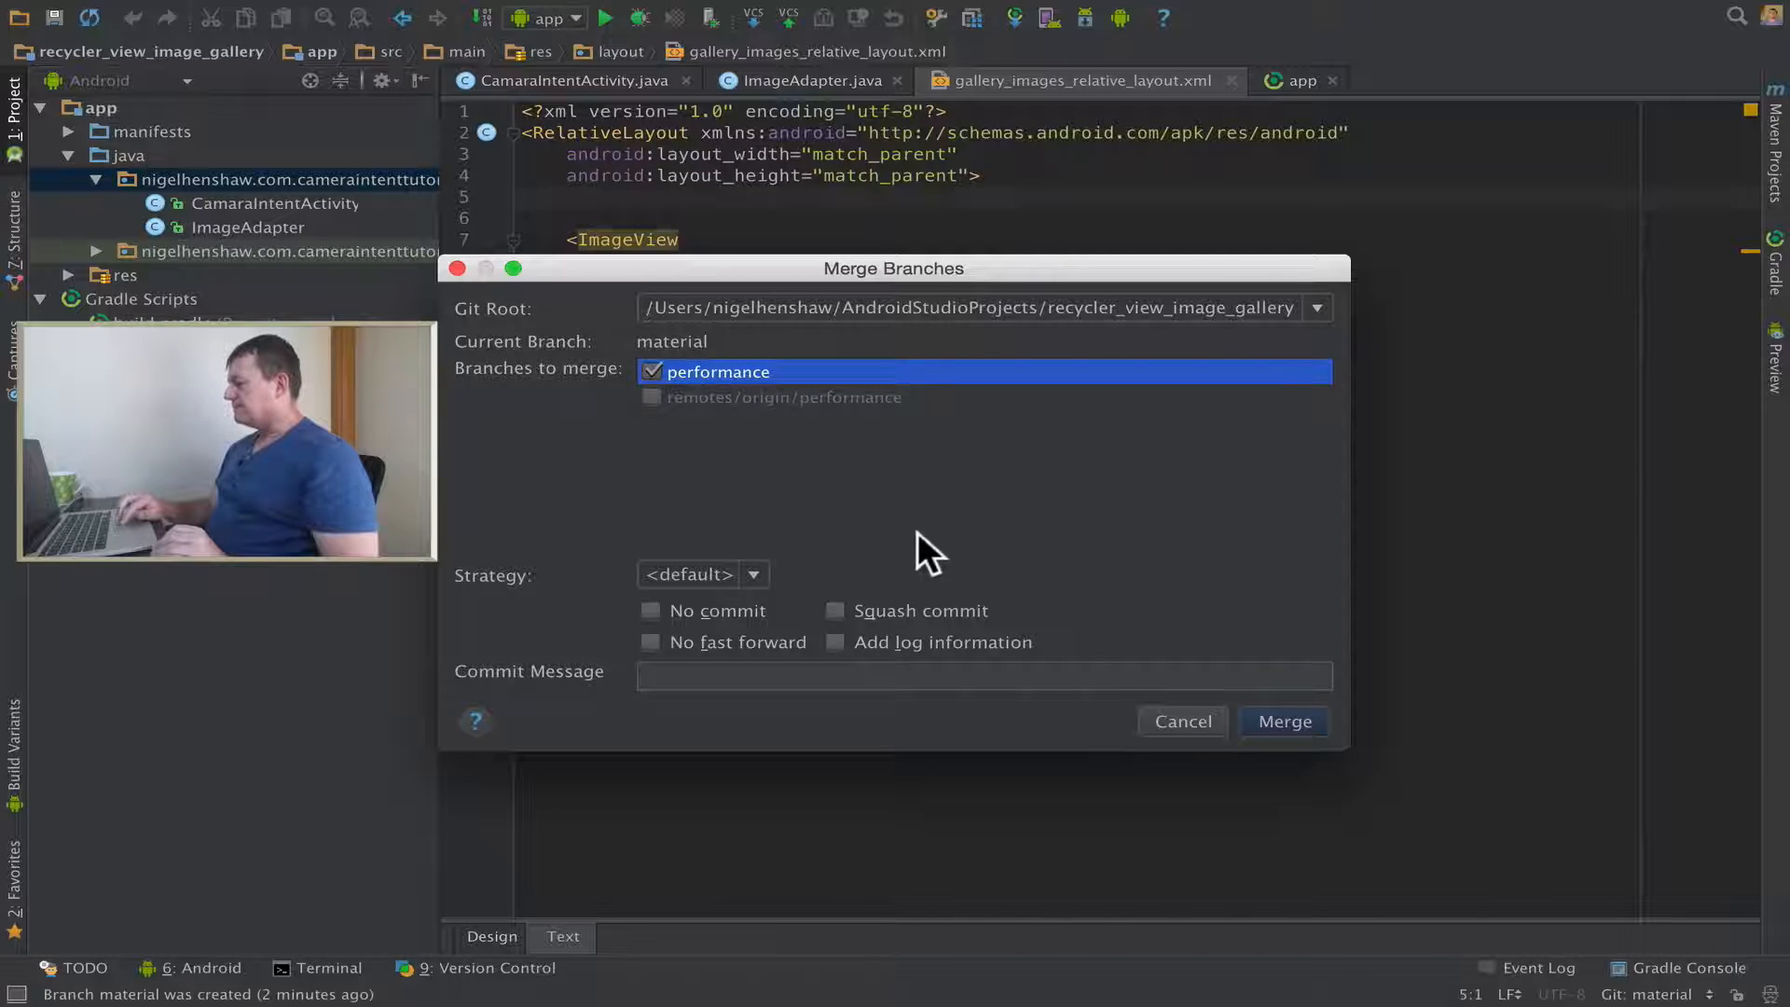
pyautogui.moveTo(1153, 560)
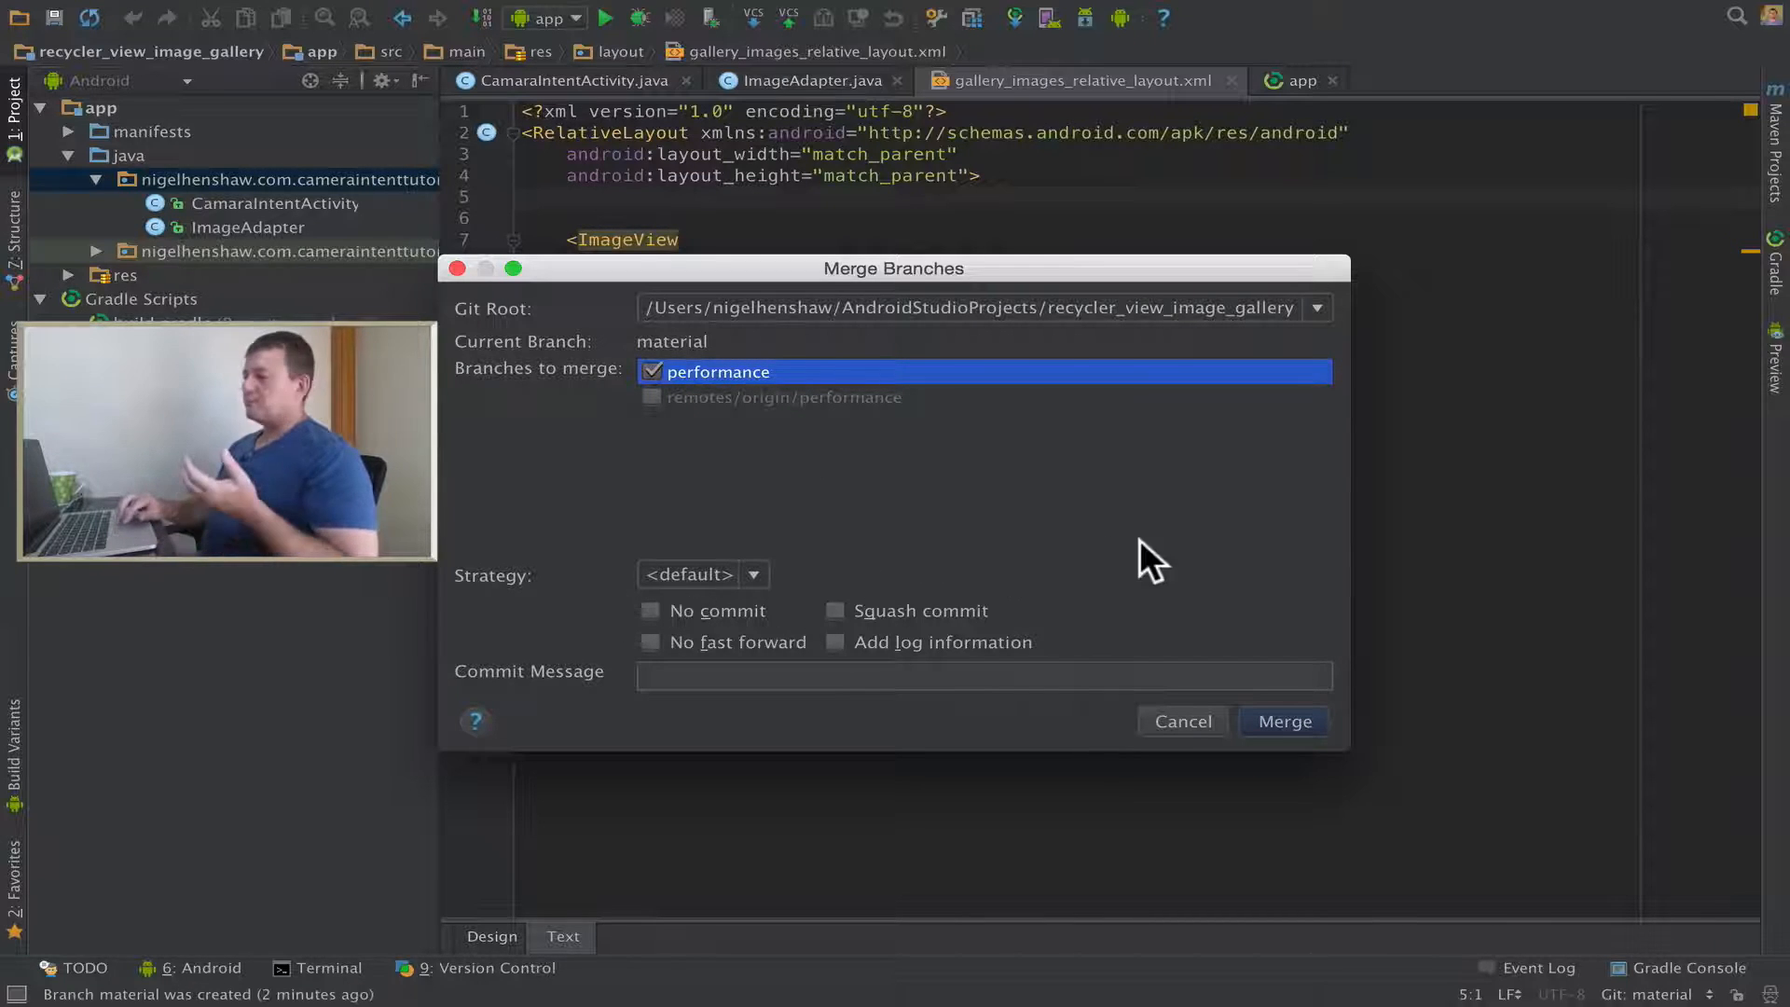
pyautogui.moveTo(1173, 587)
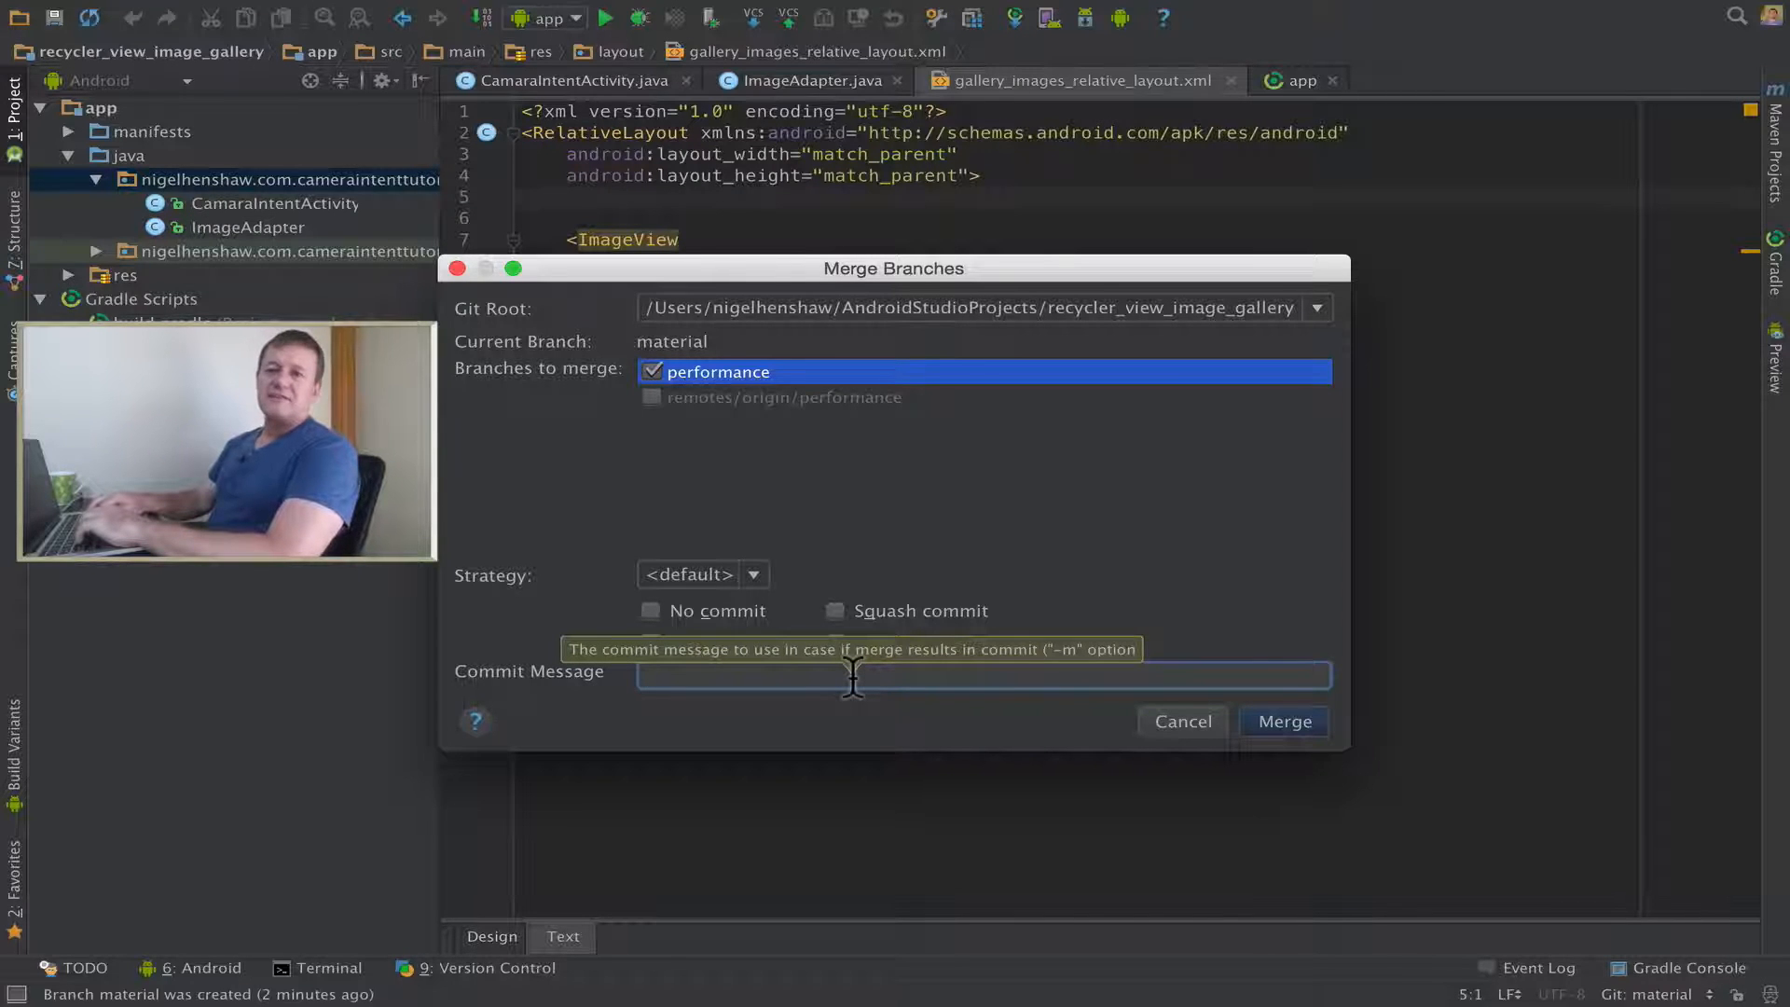
# Merge with the message 'Updating latest changes from performance'.
pyautogui.write('U')
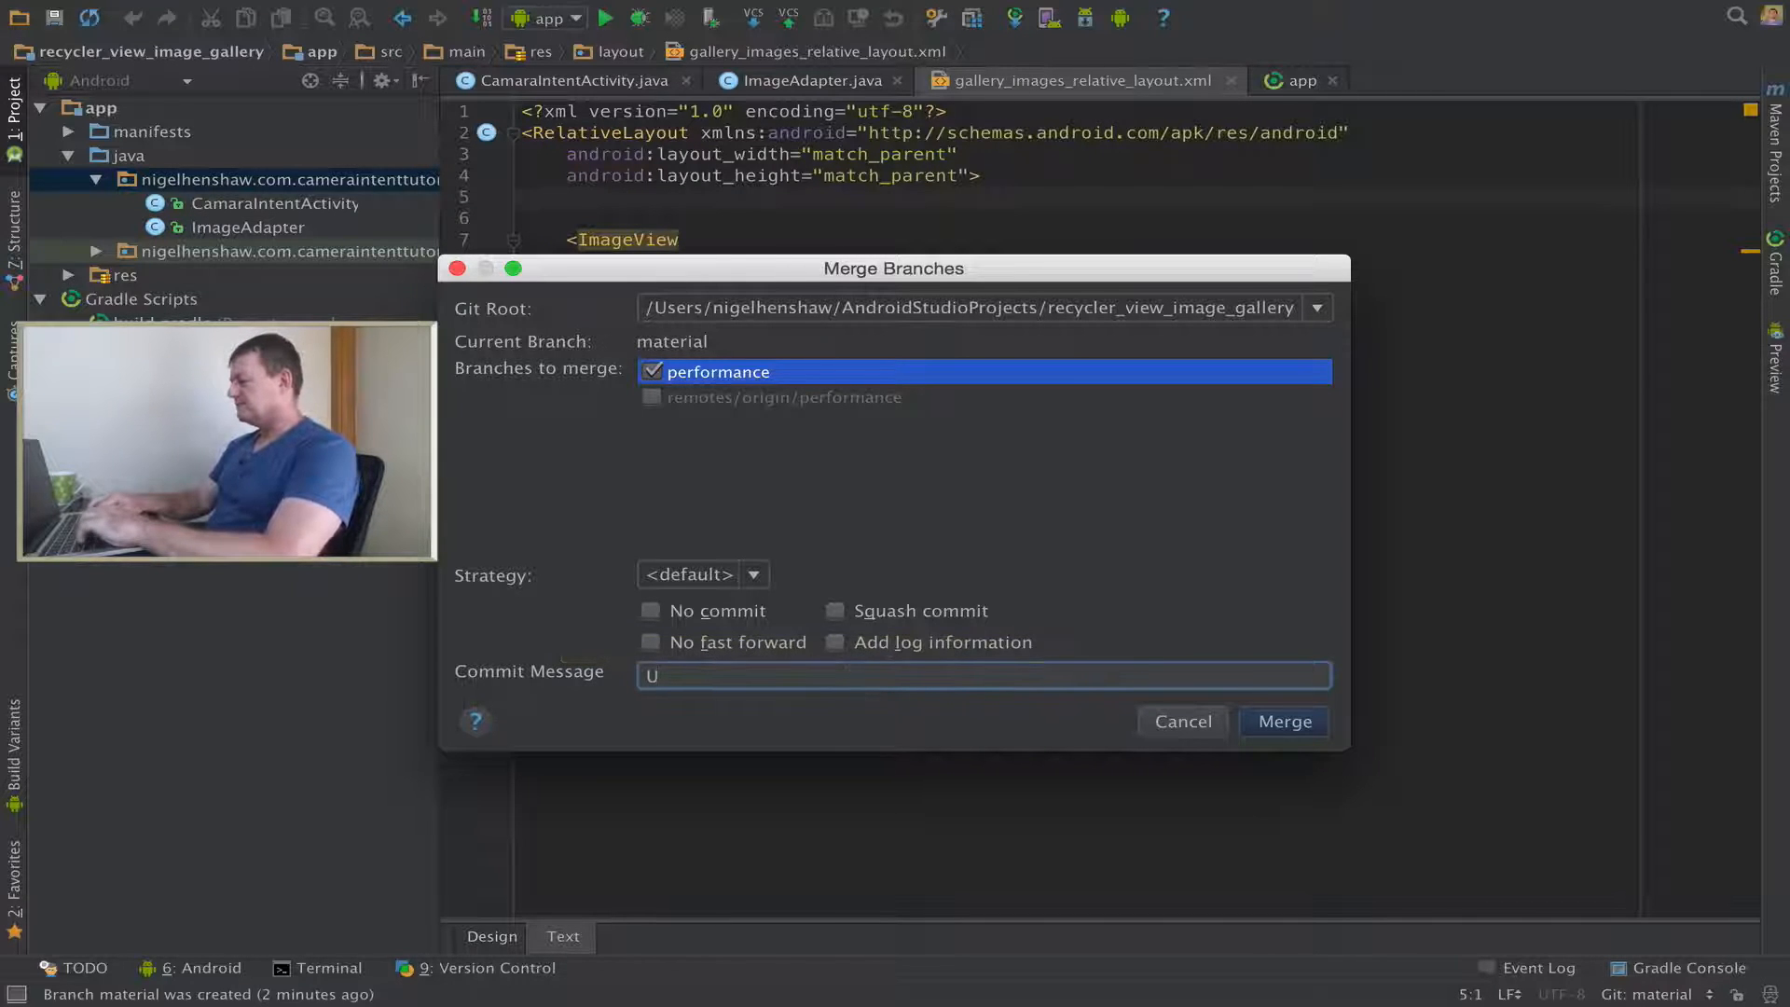
pyautogui.write('pdating latest chang')
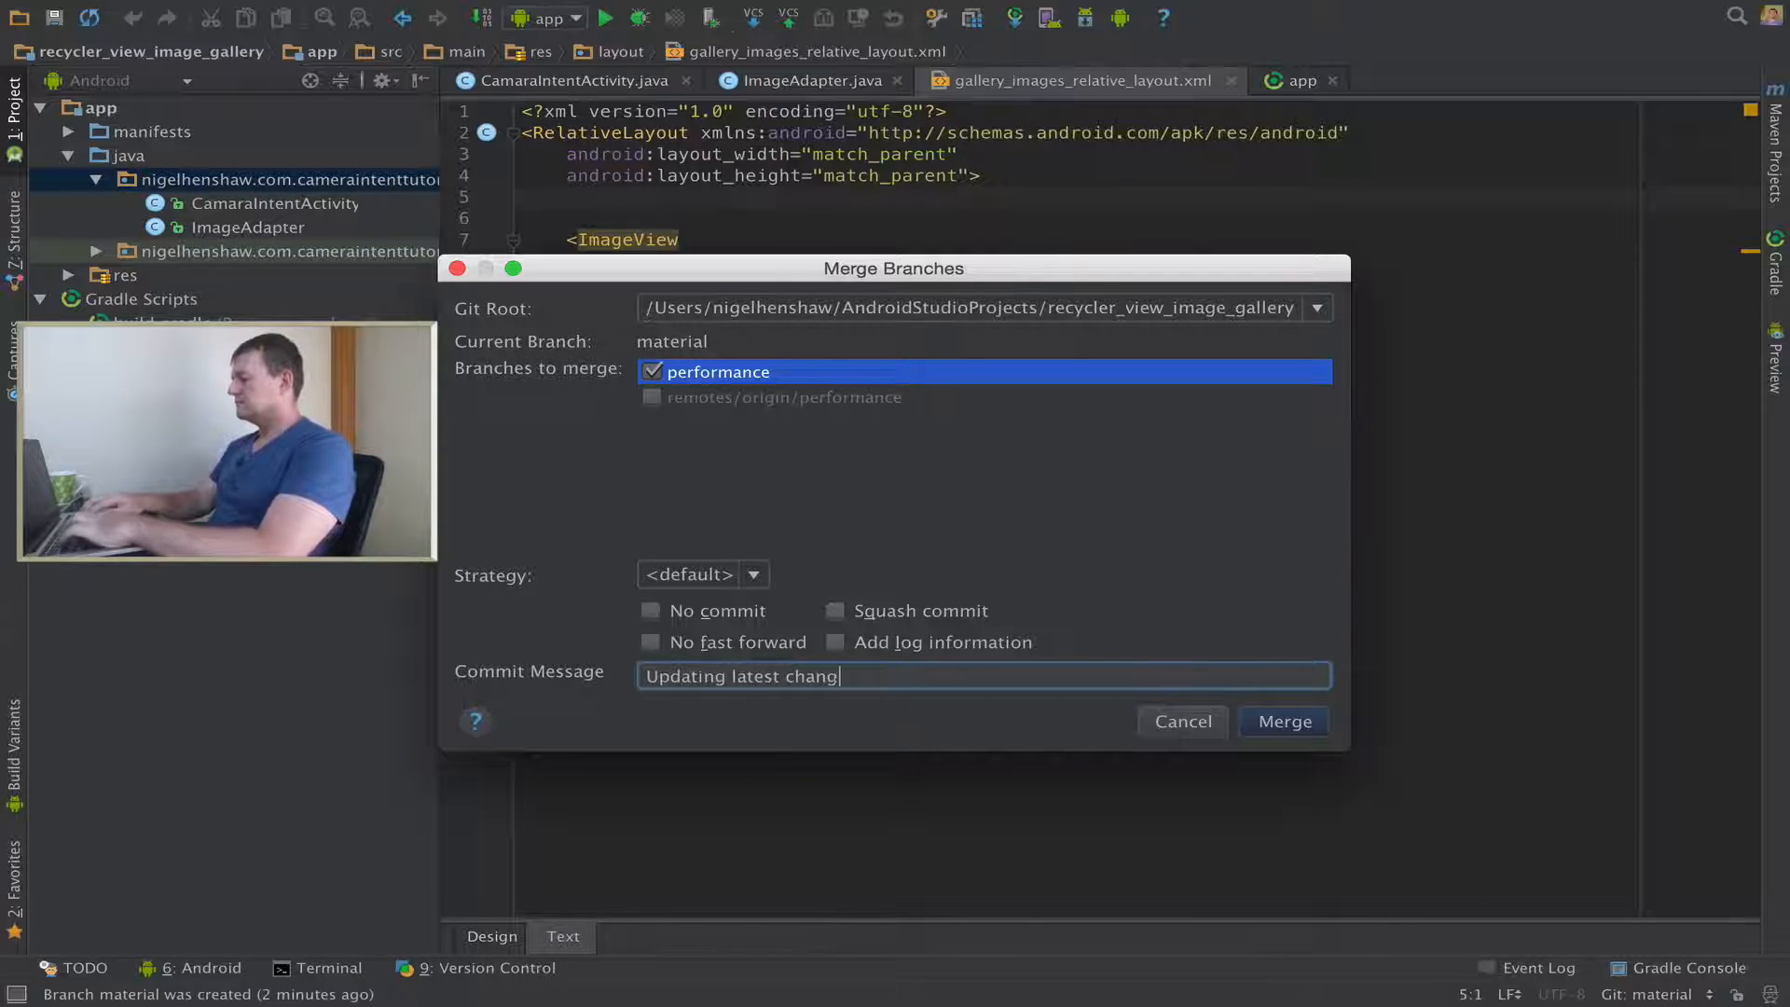
pyautogui.write('es from perf')
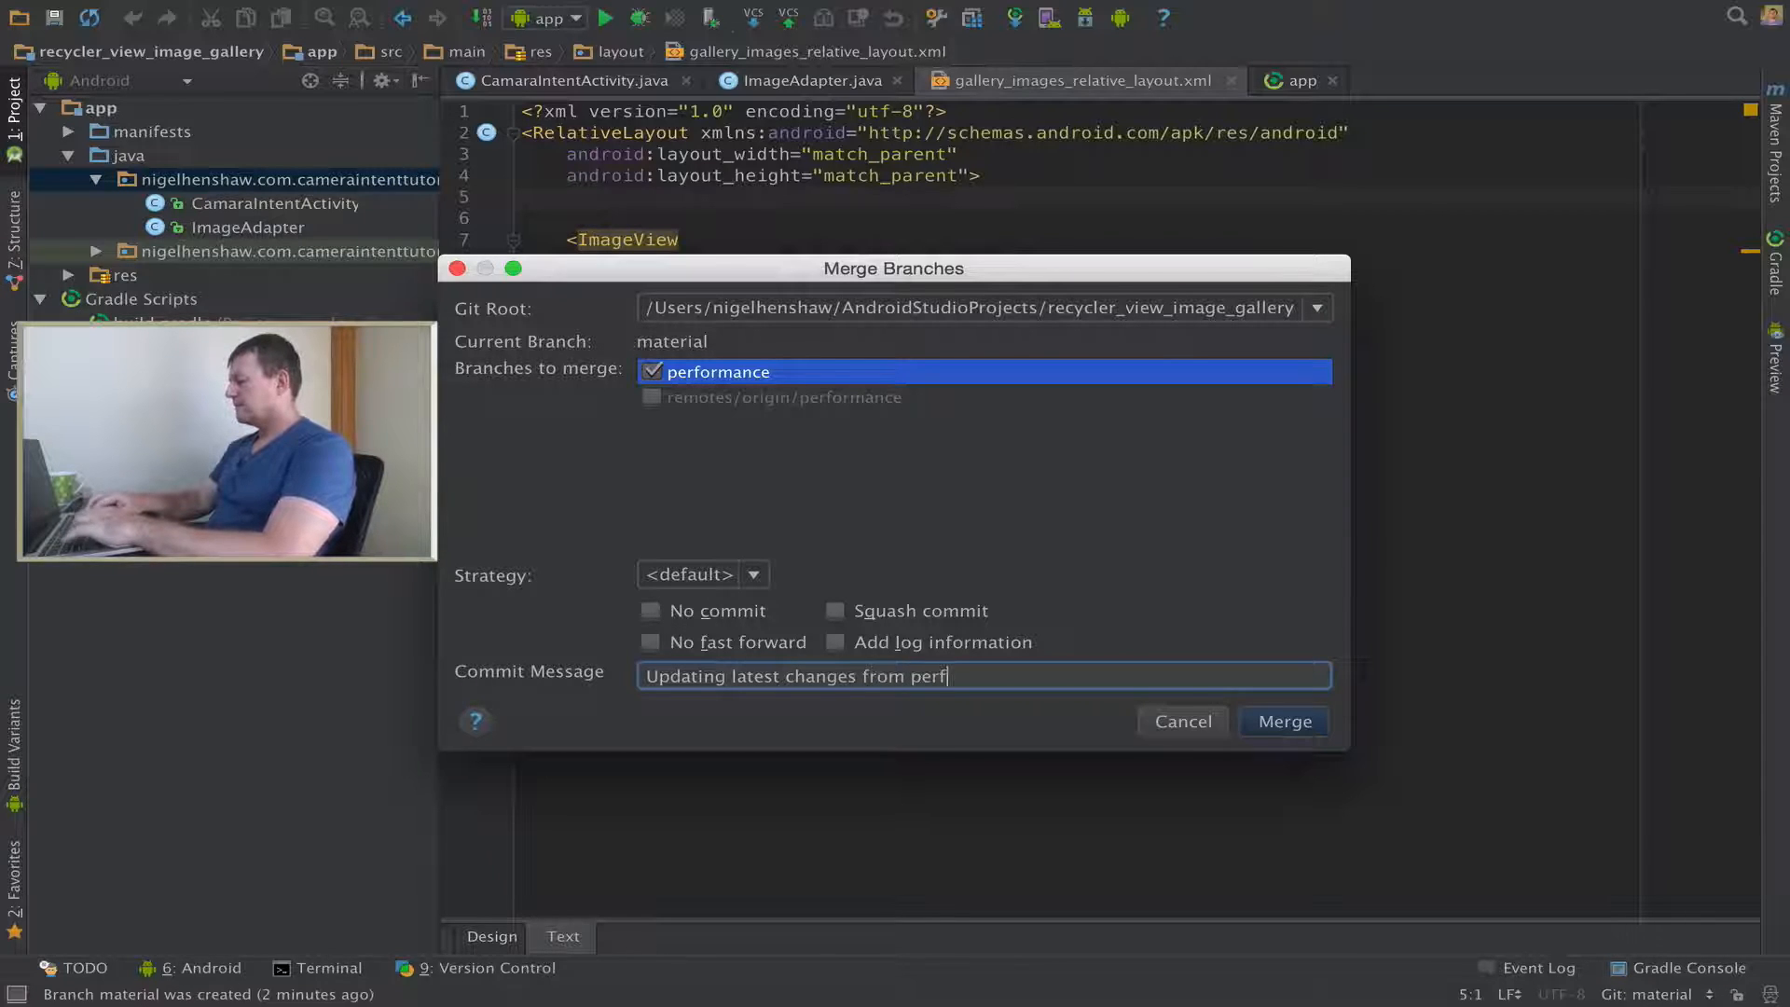
pyautogui.write('ormance')
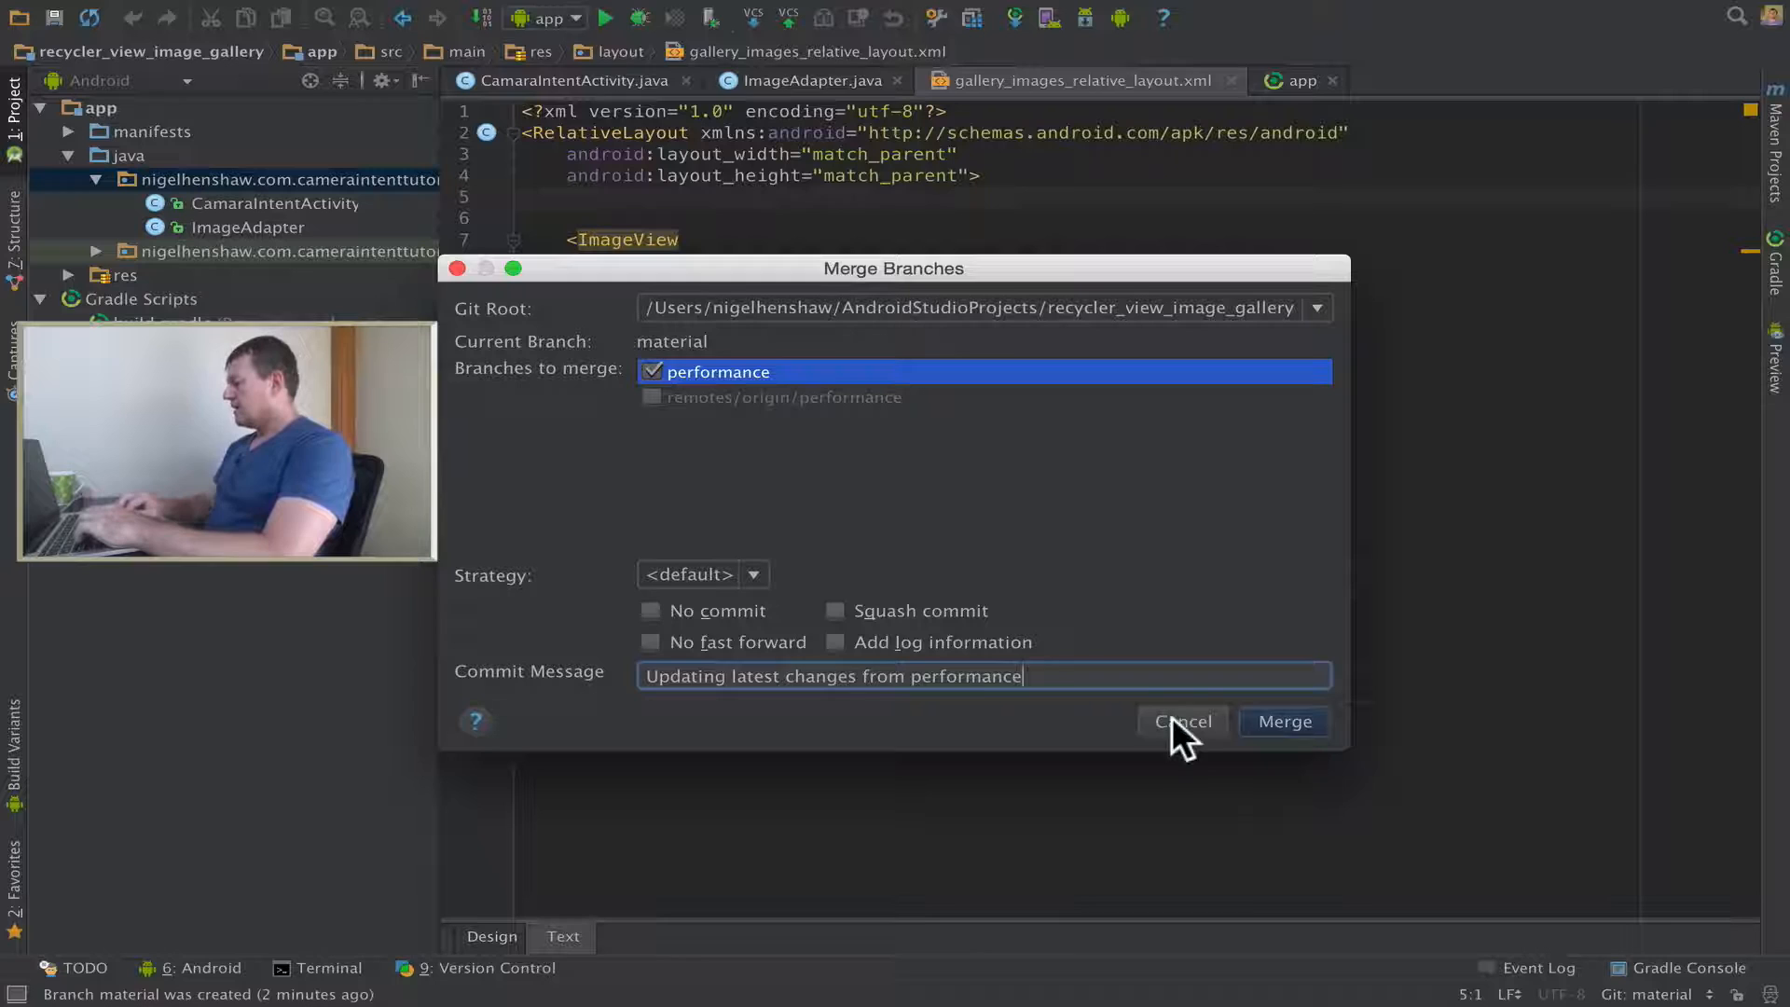
pyautogui.click(1283, 720)
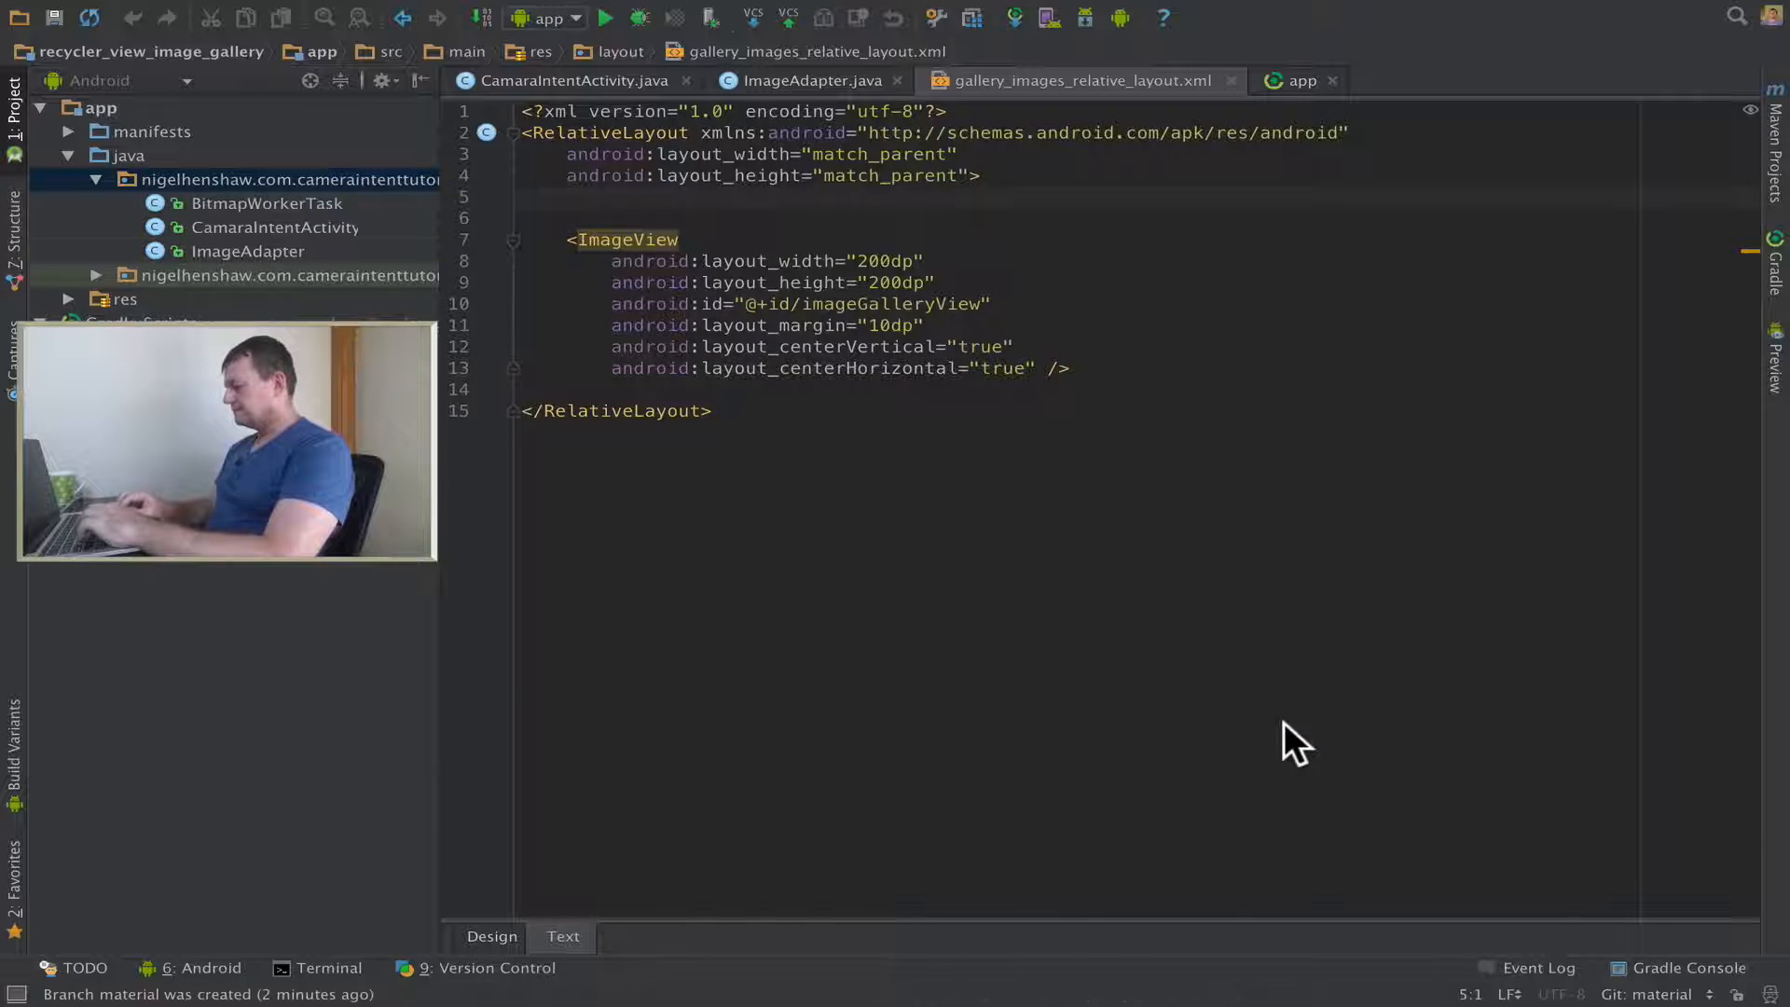
# Review the merge update info and the merged BitmapWorkerTask code in ImageAdapter.
pyautogui.click(474, 968)
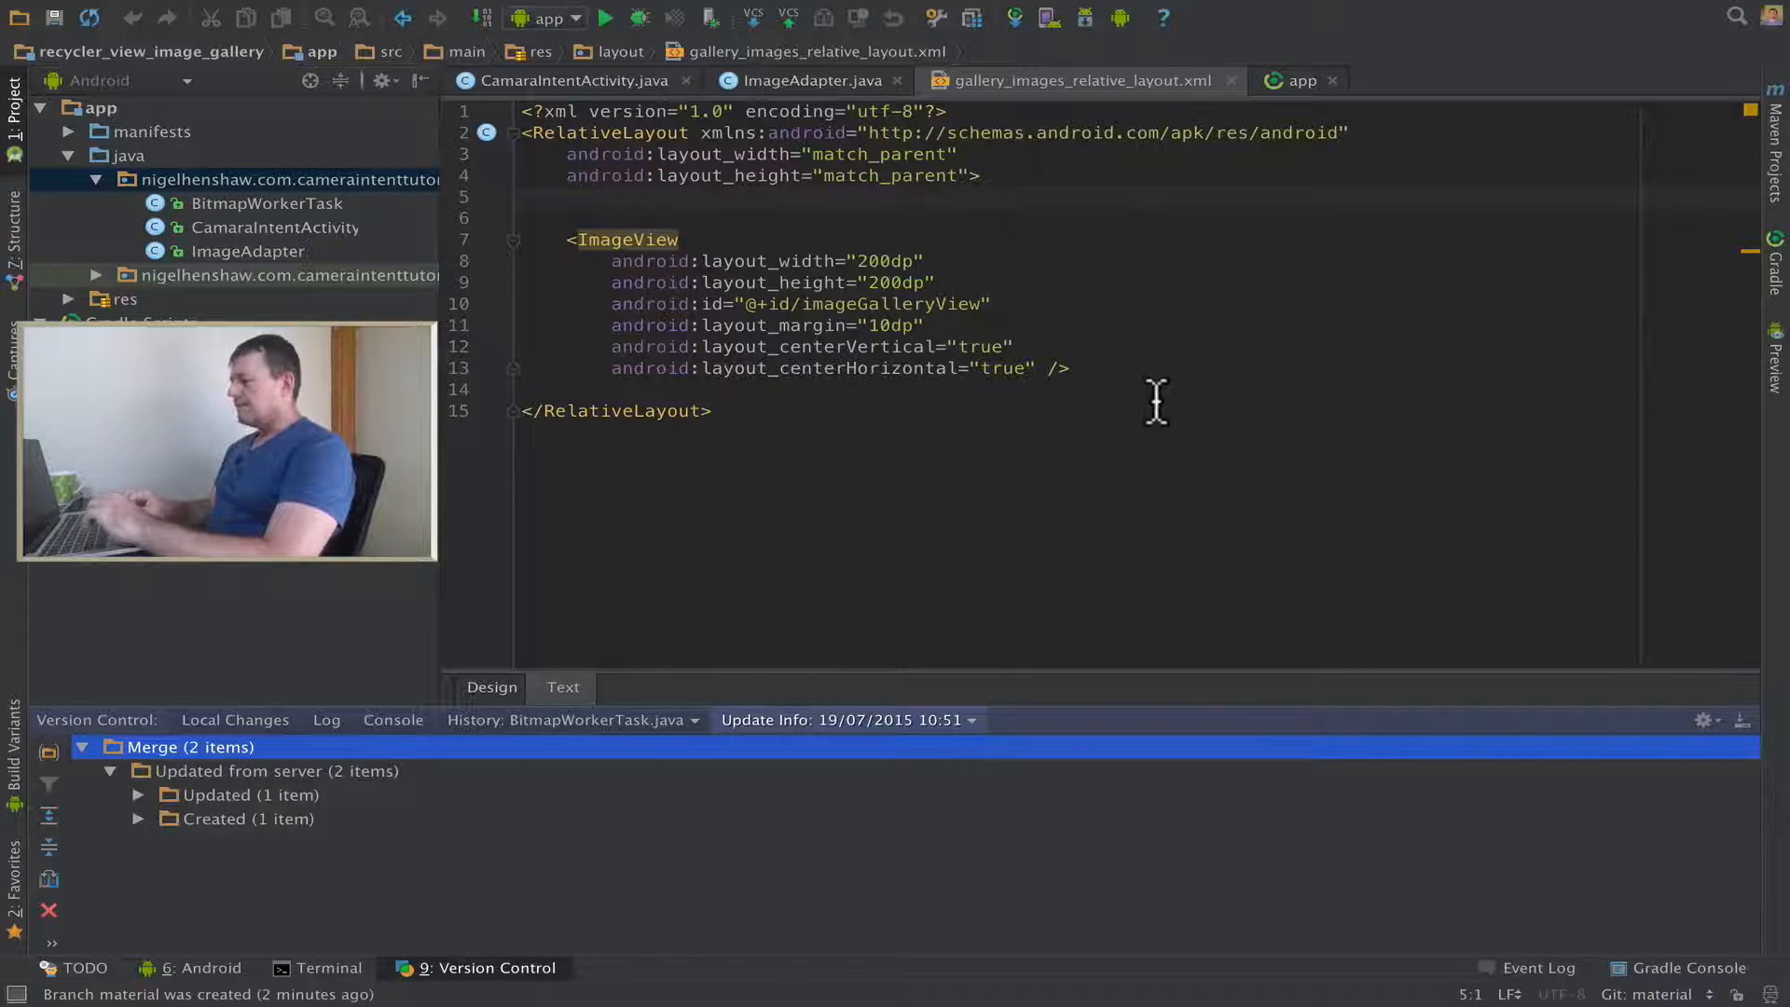
pyautogui.moveTo(1113, 457)
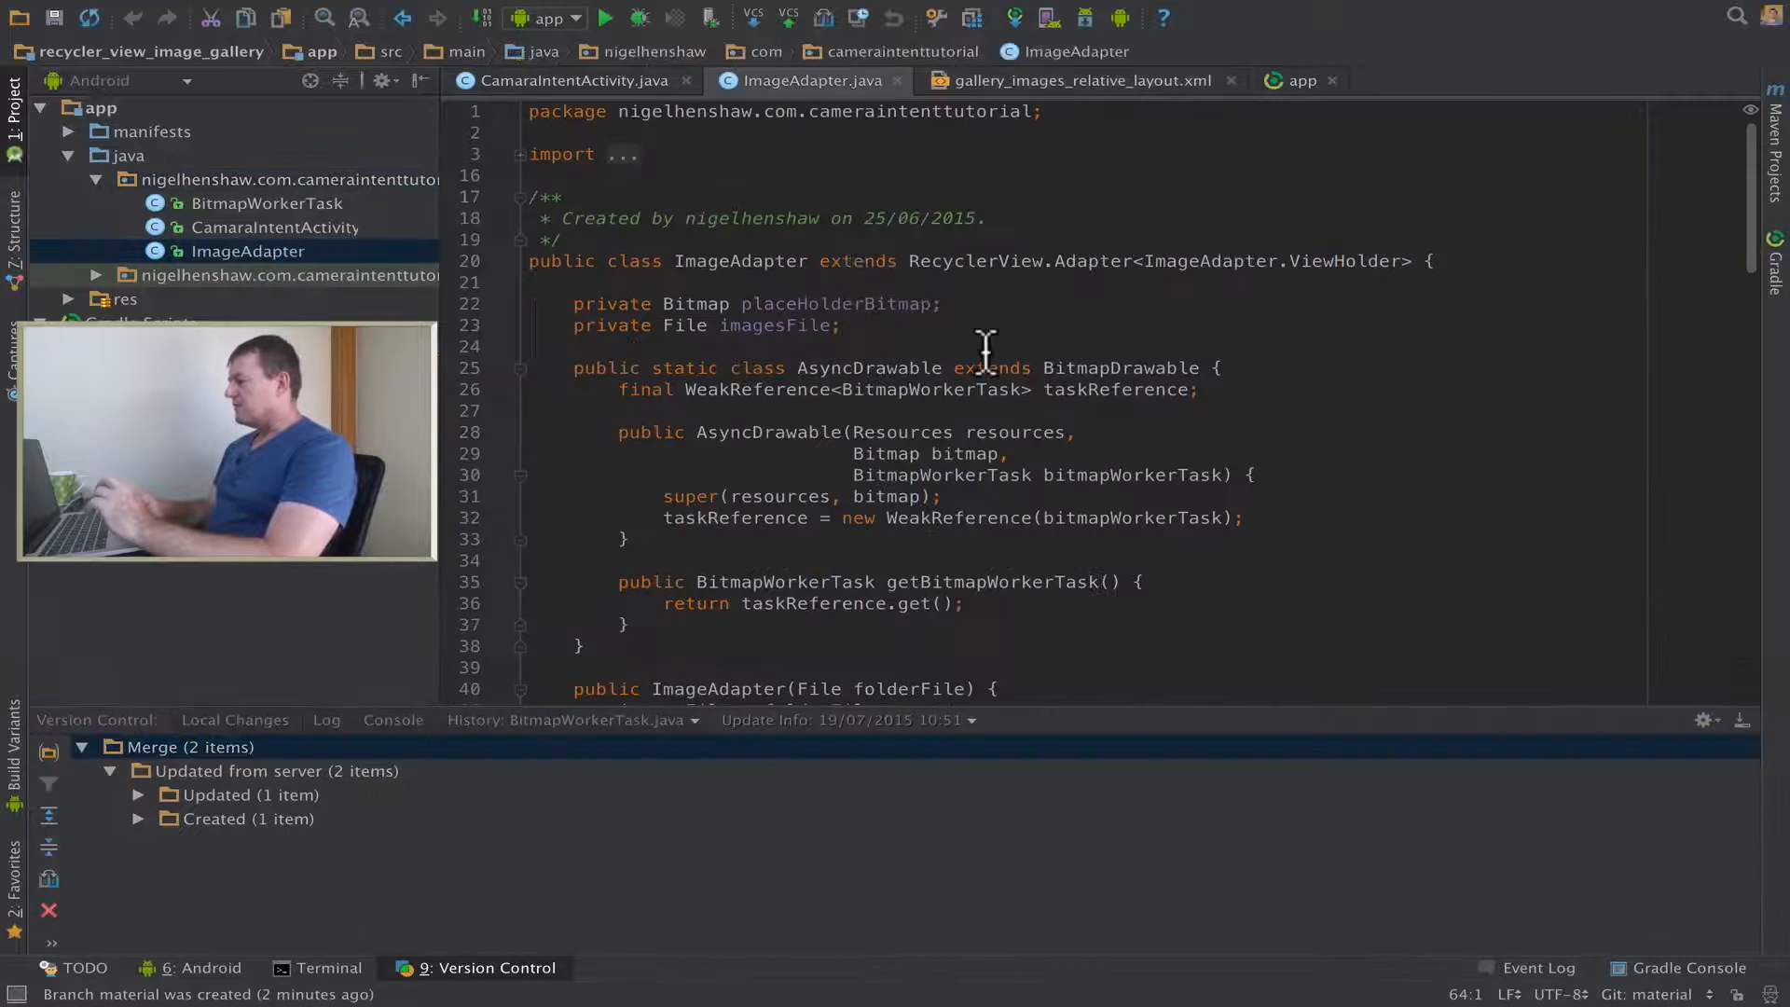
pyautogui.scroll(-3)
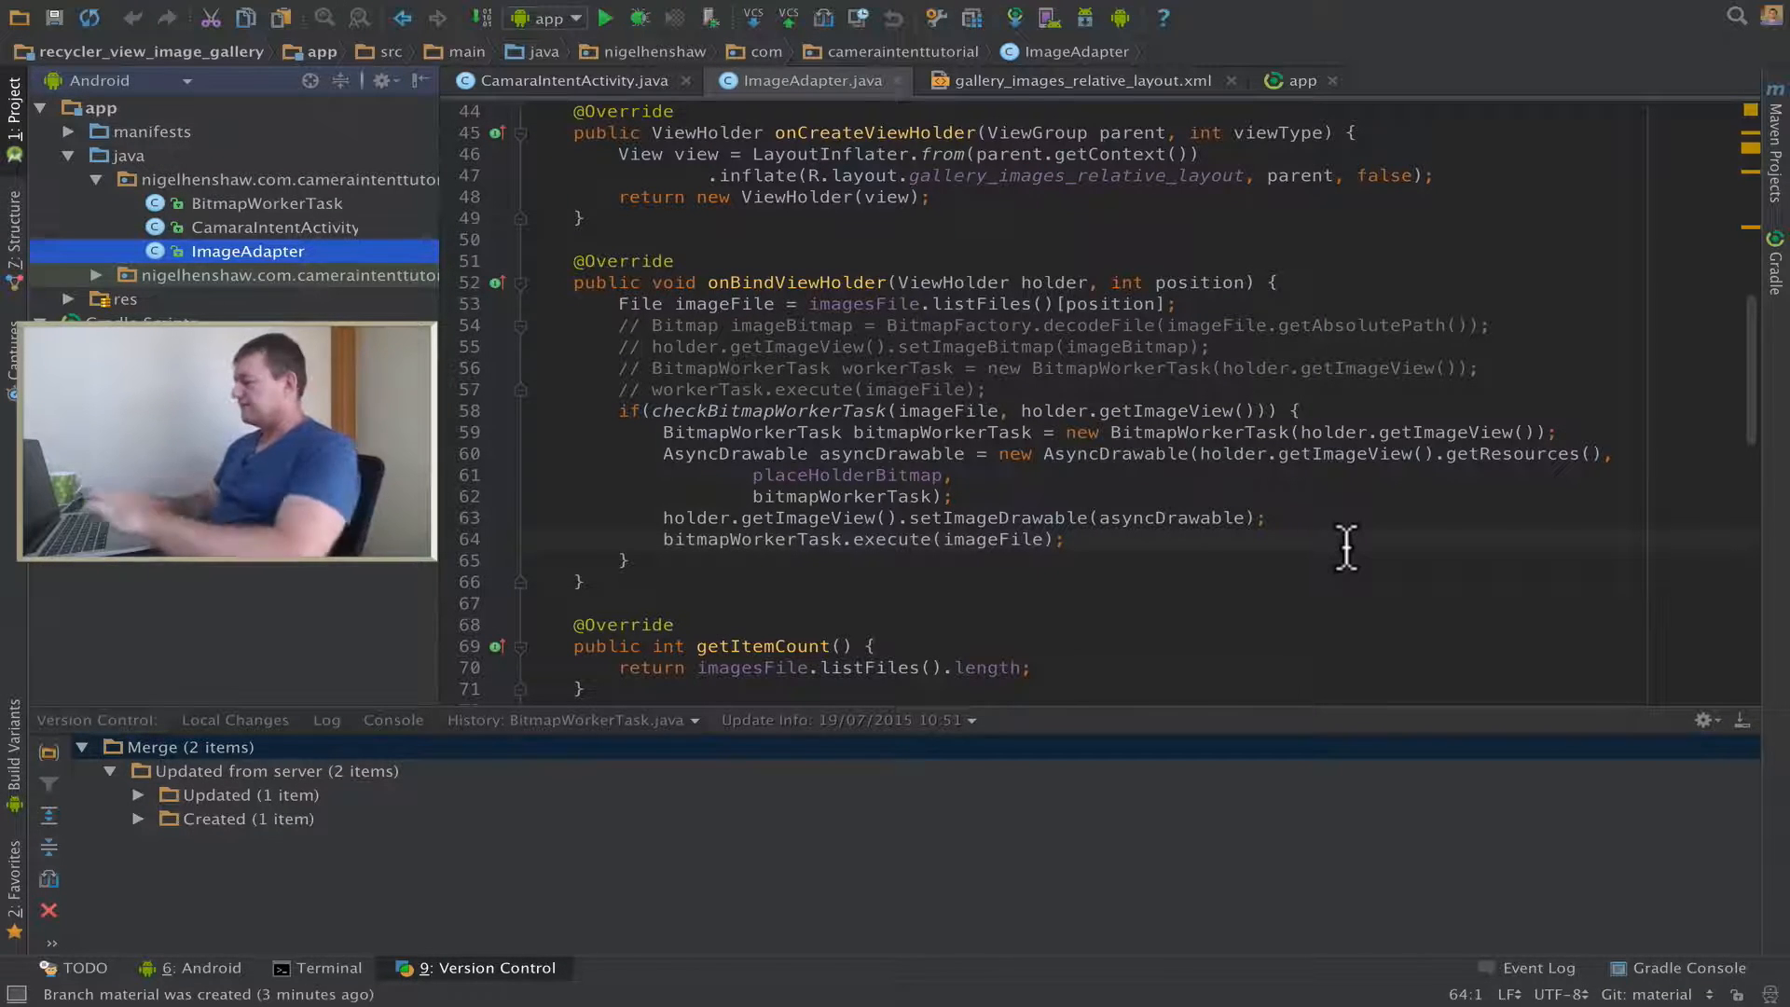
pyautogui.moveTo(1224, 130)
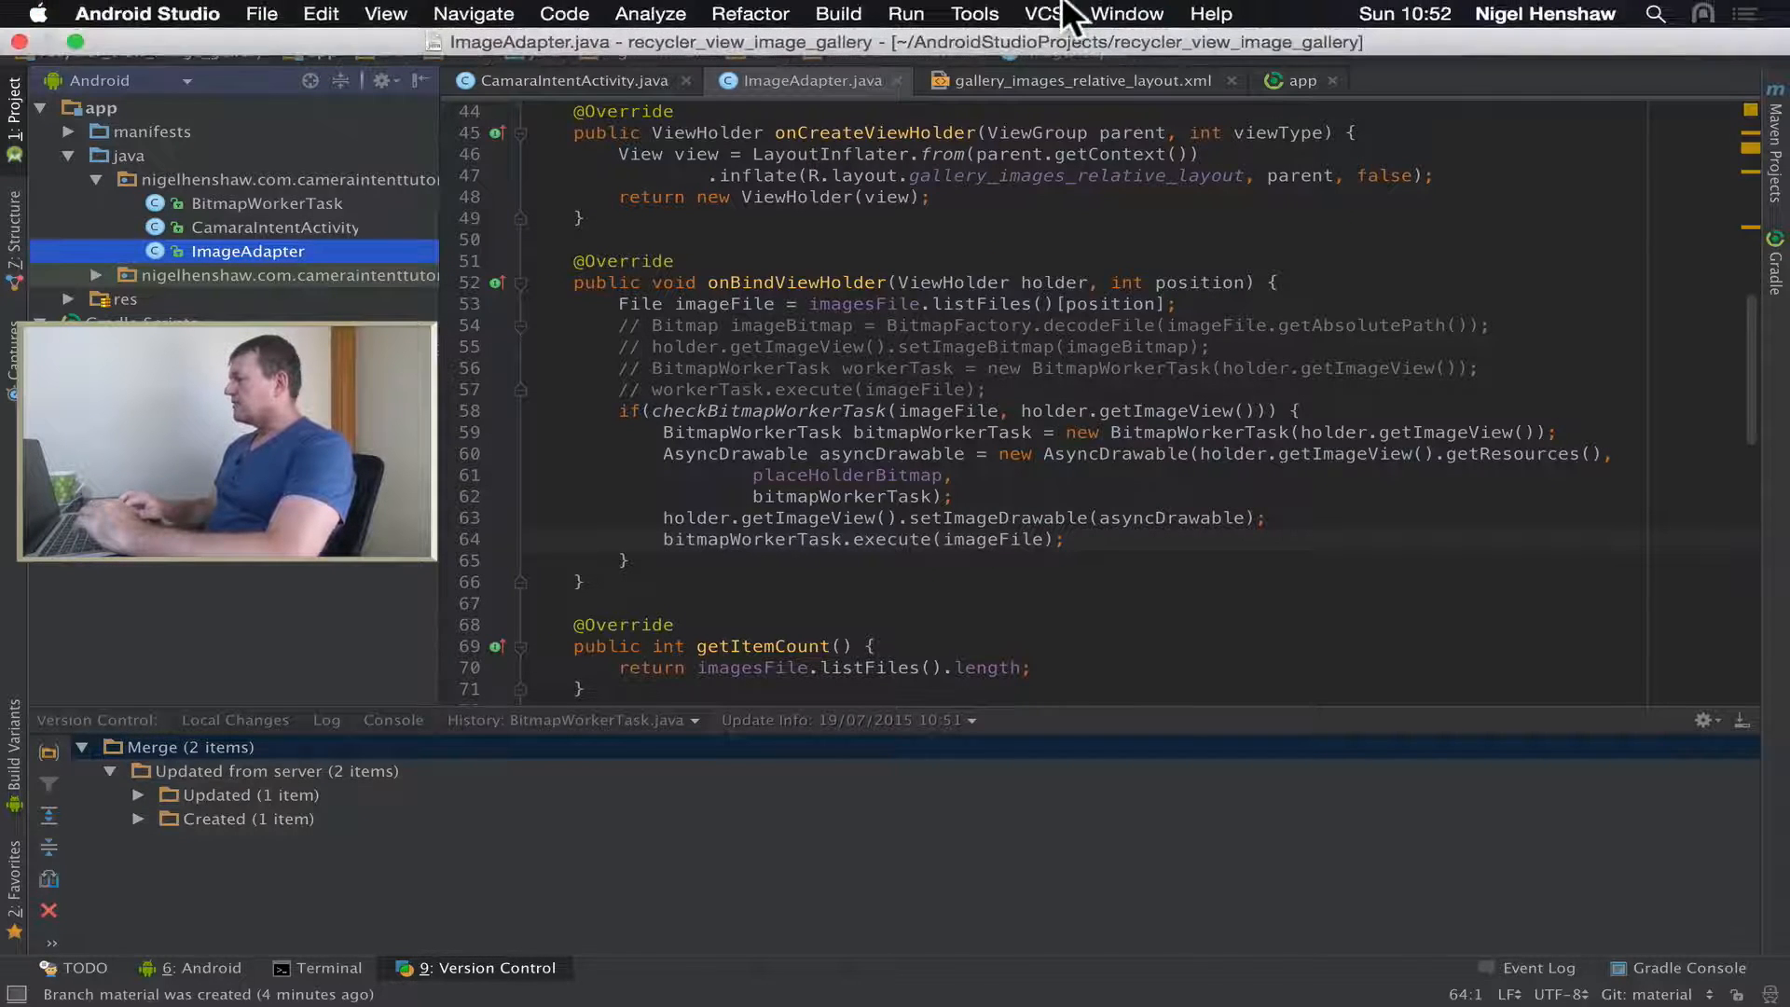
# Push the material branch to origin via VCS > Git > Push.
pyautogui.click(1040, 13)
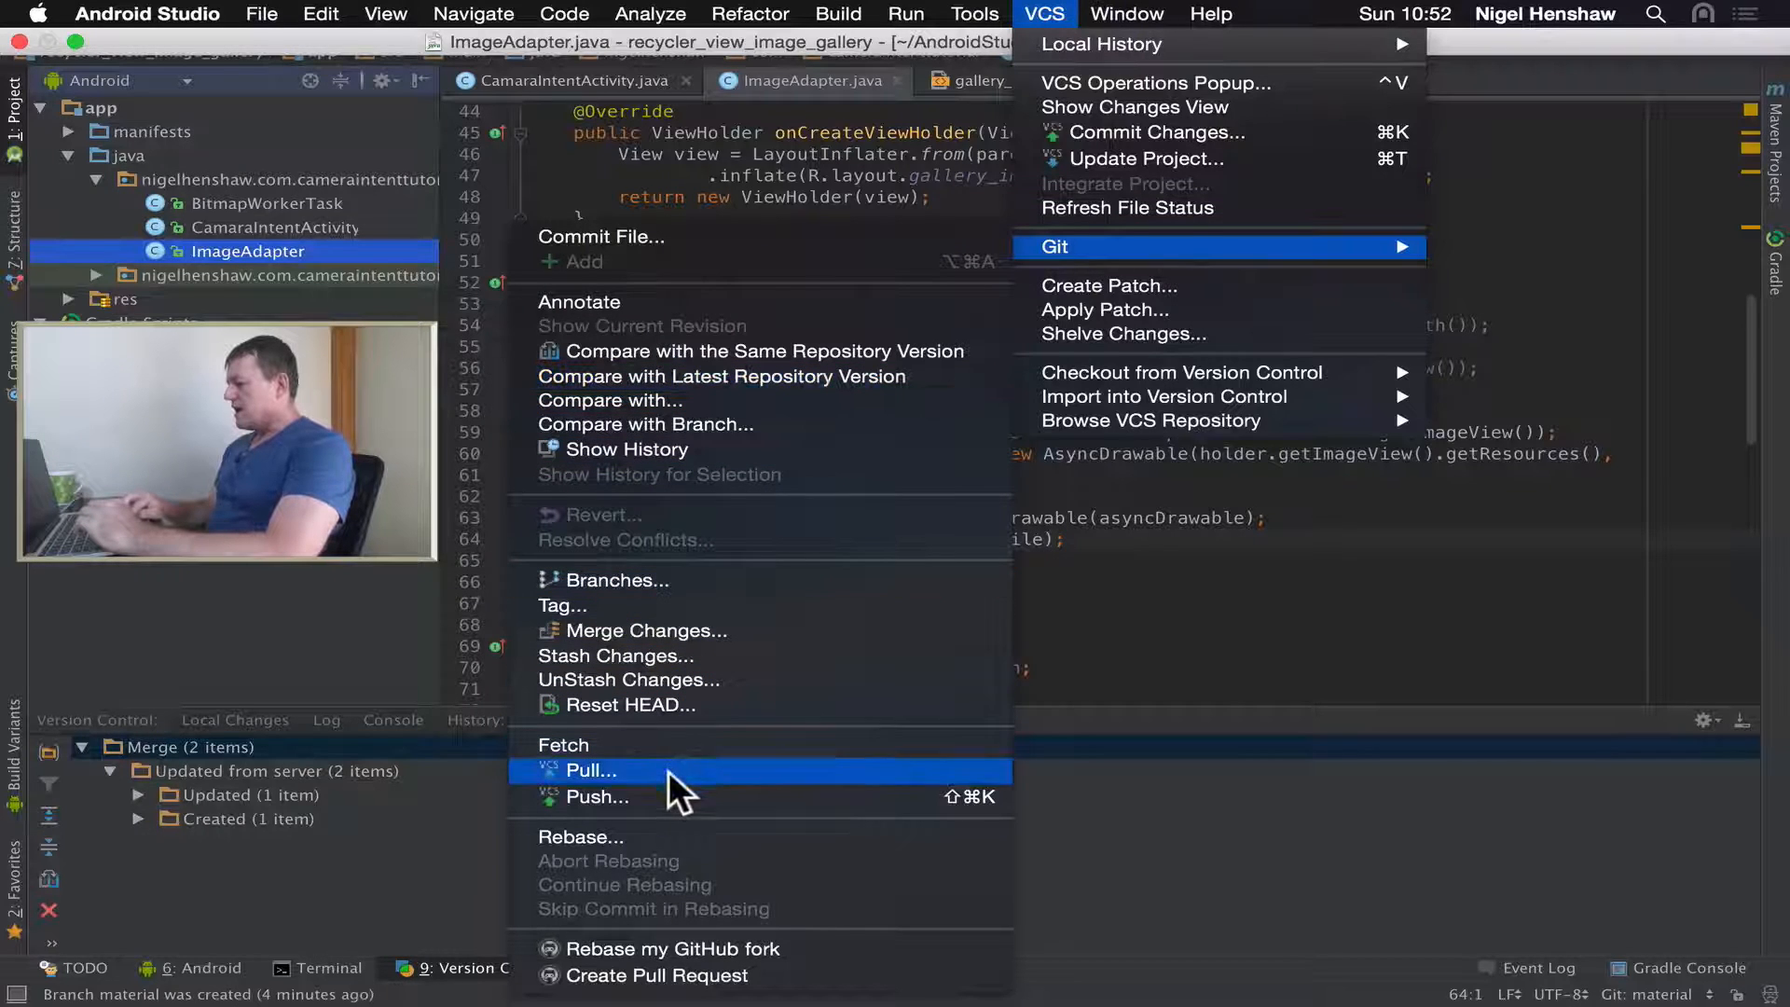
pyautogui.moveTo(670, 796)
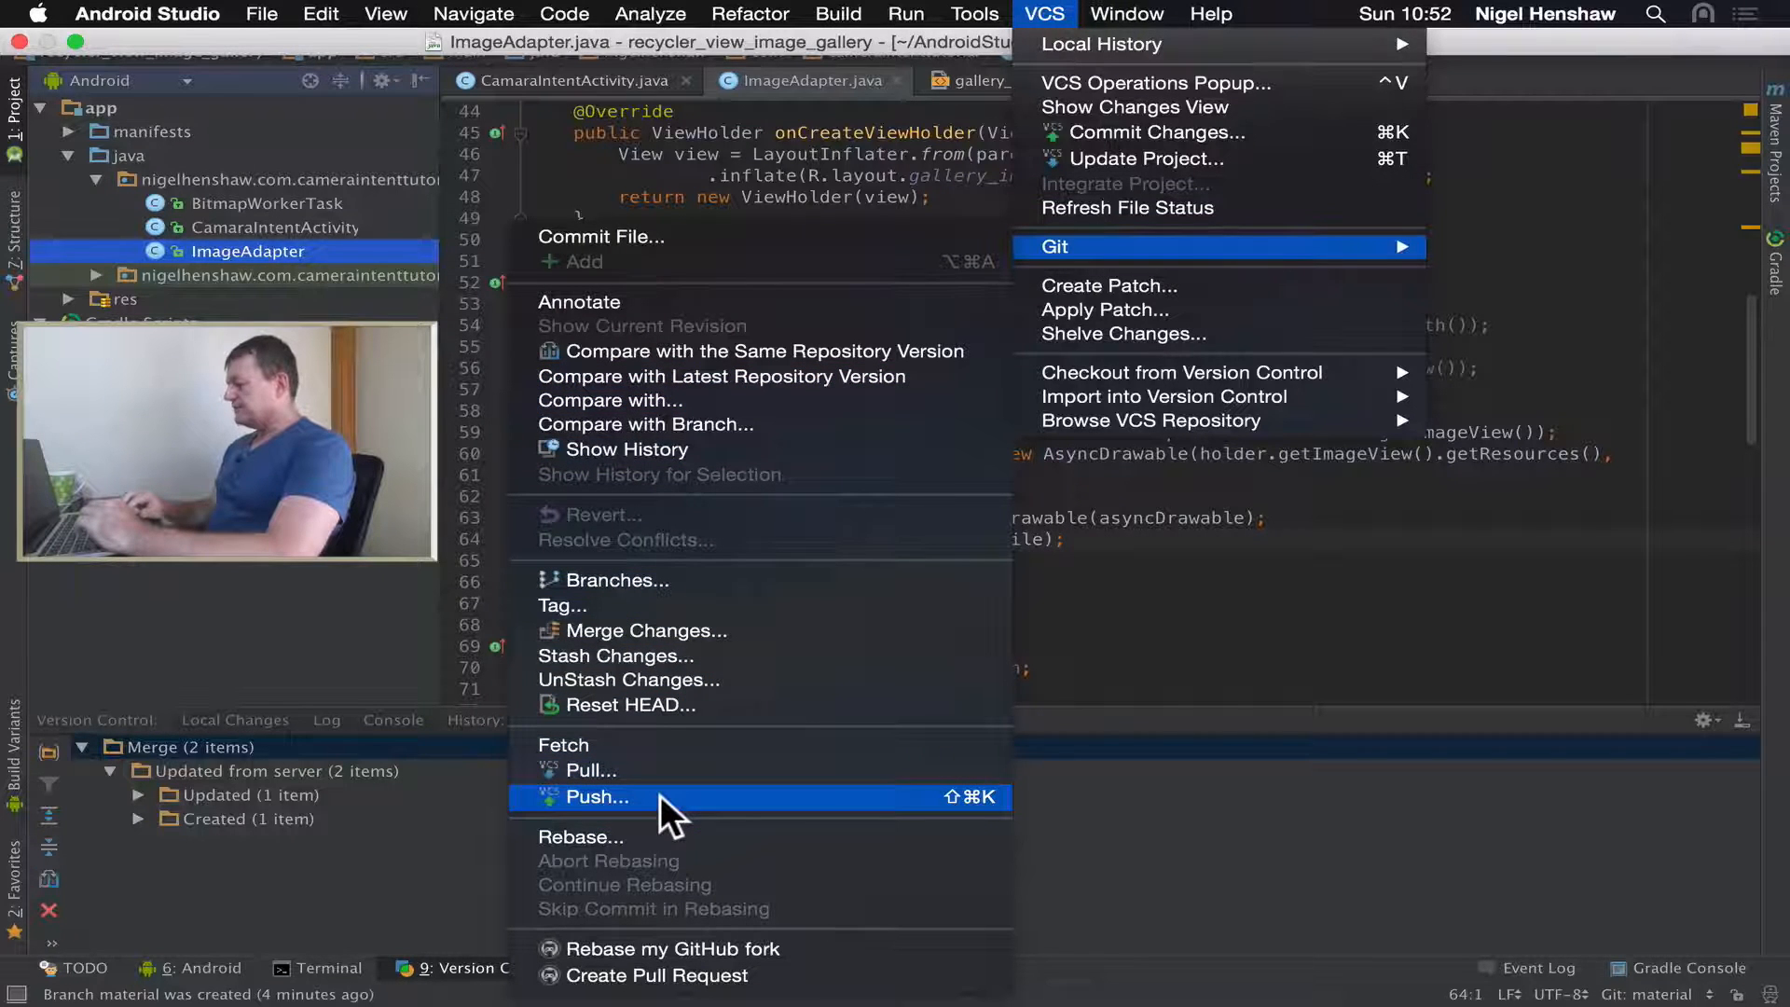
pyautogui.click(595, 796)
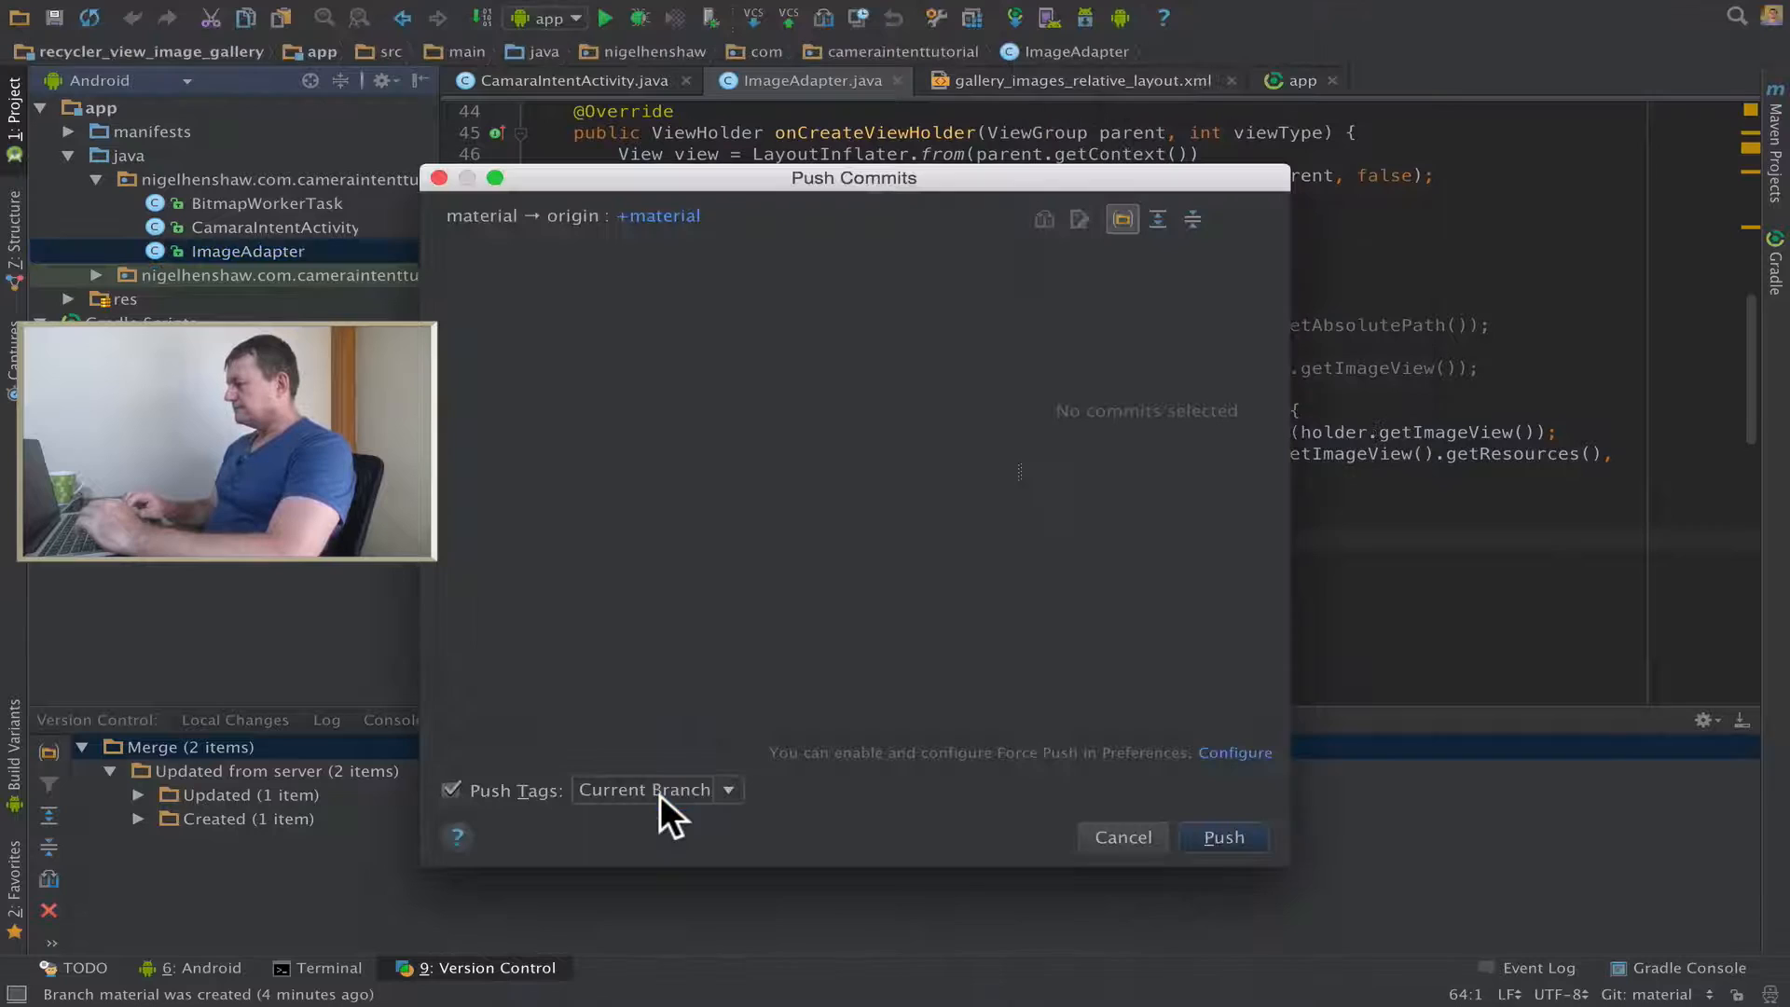
pyautogui.moveTo(748, 399)
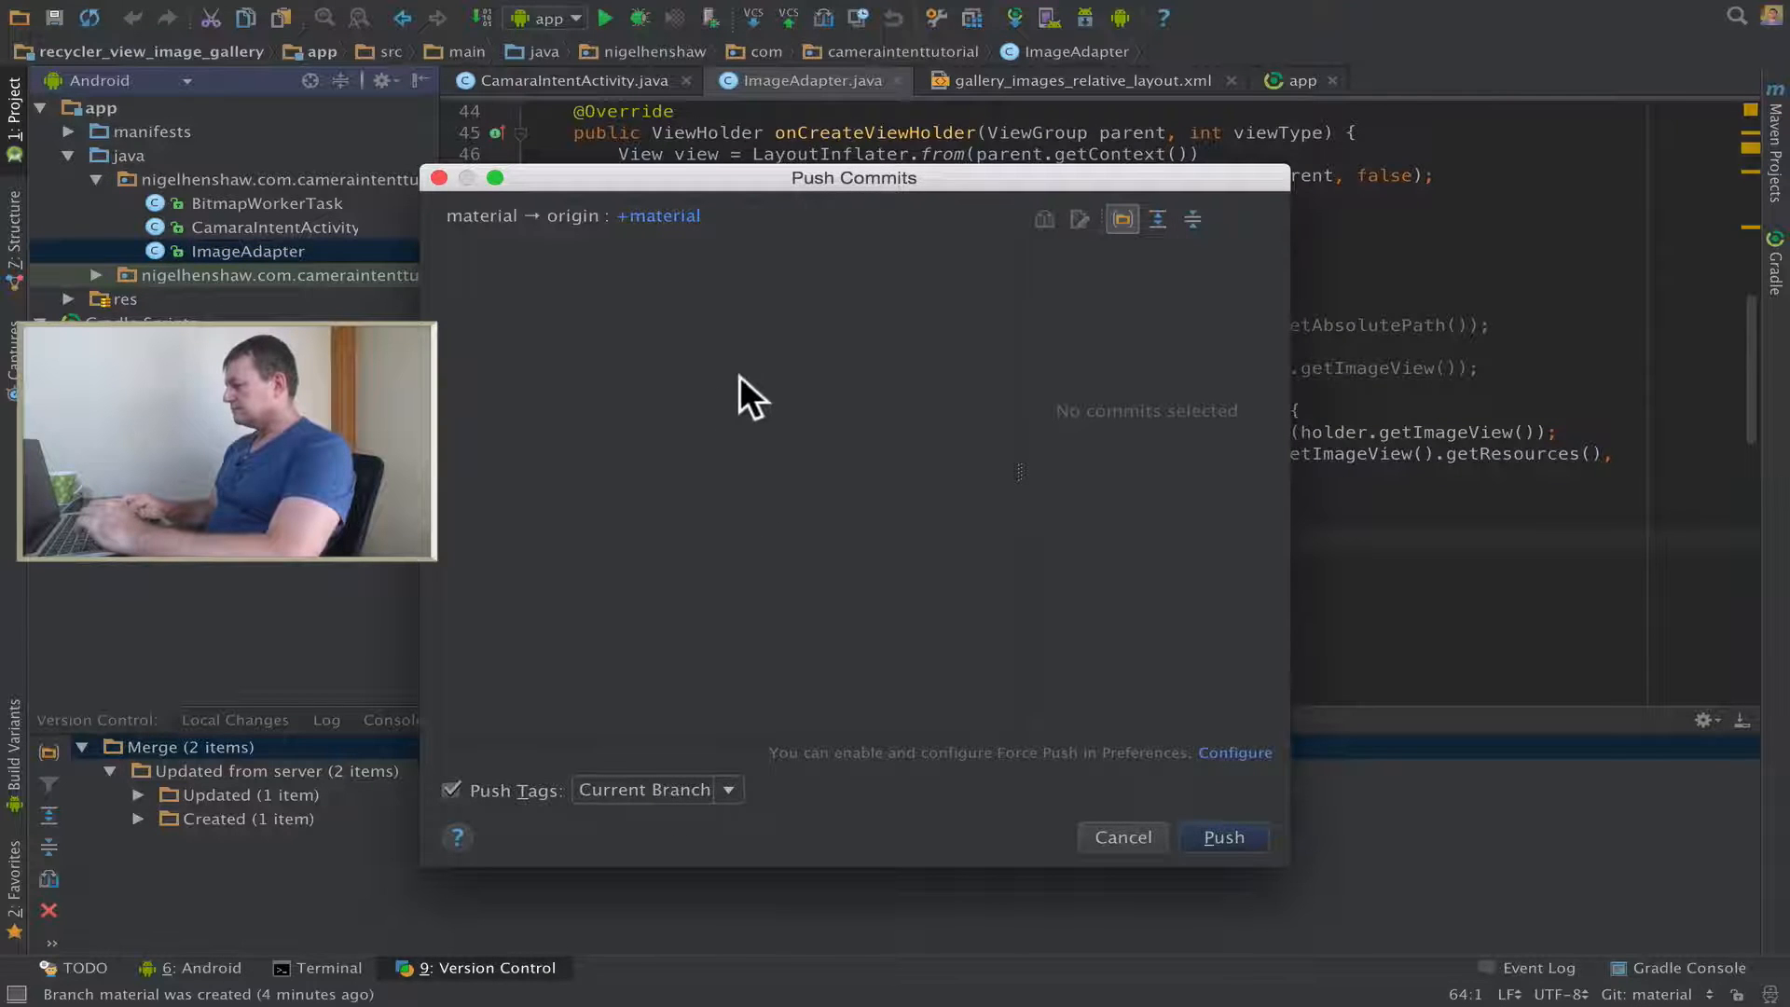
pyautogui.moveTo(743, 823)
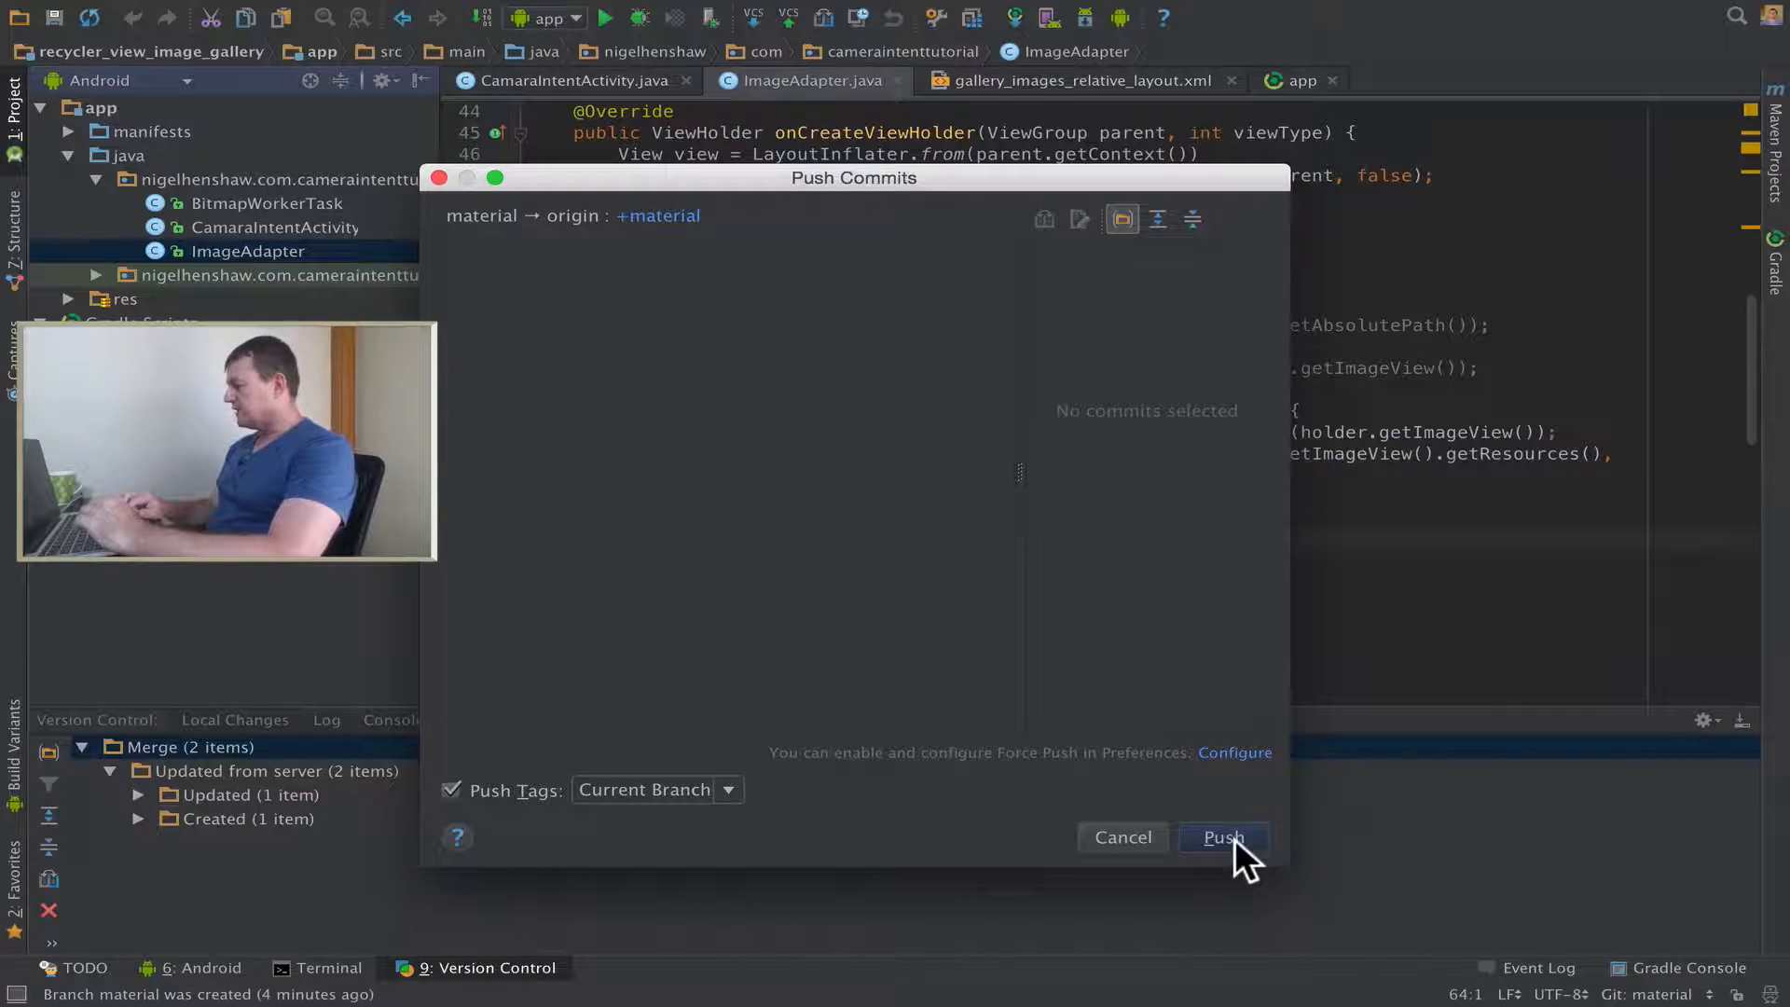
pyautogui.click(1223, 837)
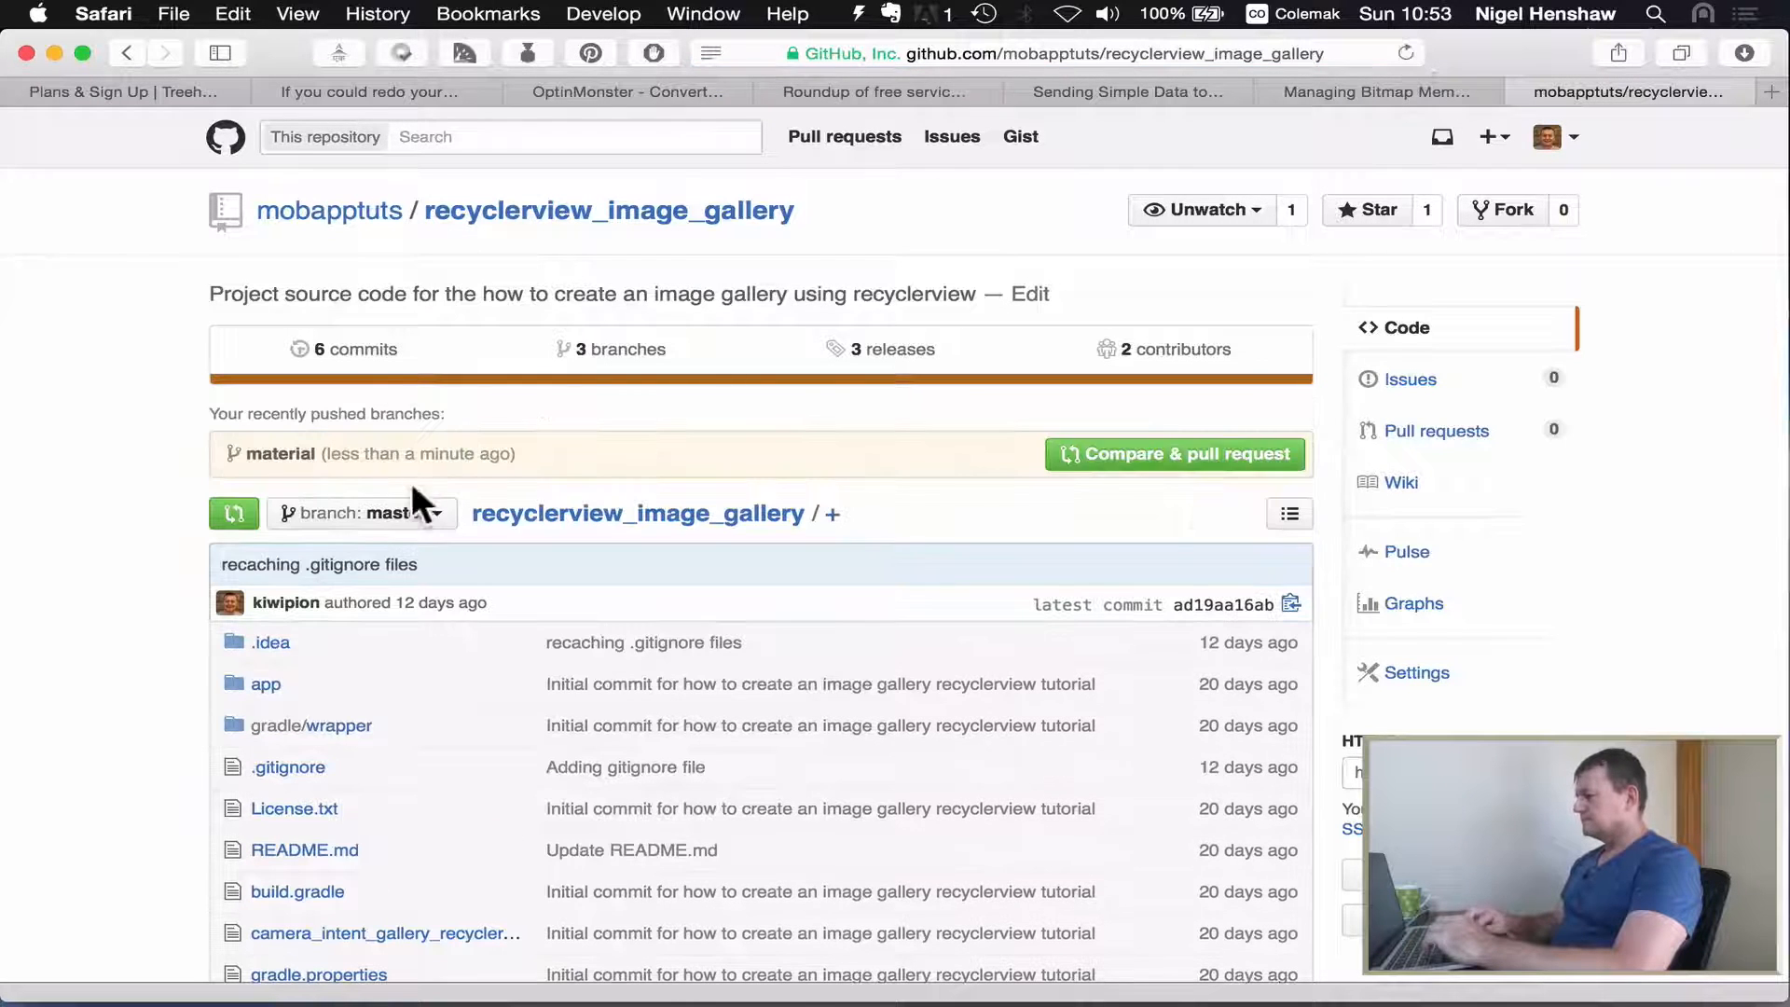
# Select the material branch on GitHub, shown 3 commits ahead of master.
pyautogui.click(360, 513)
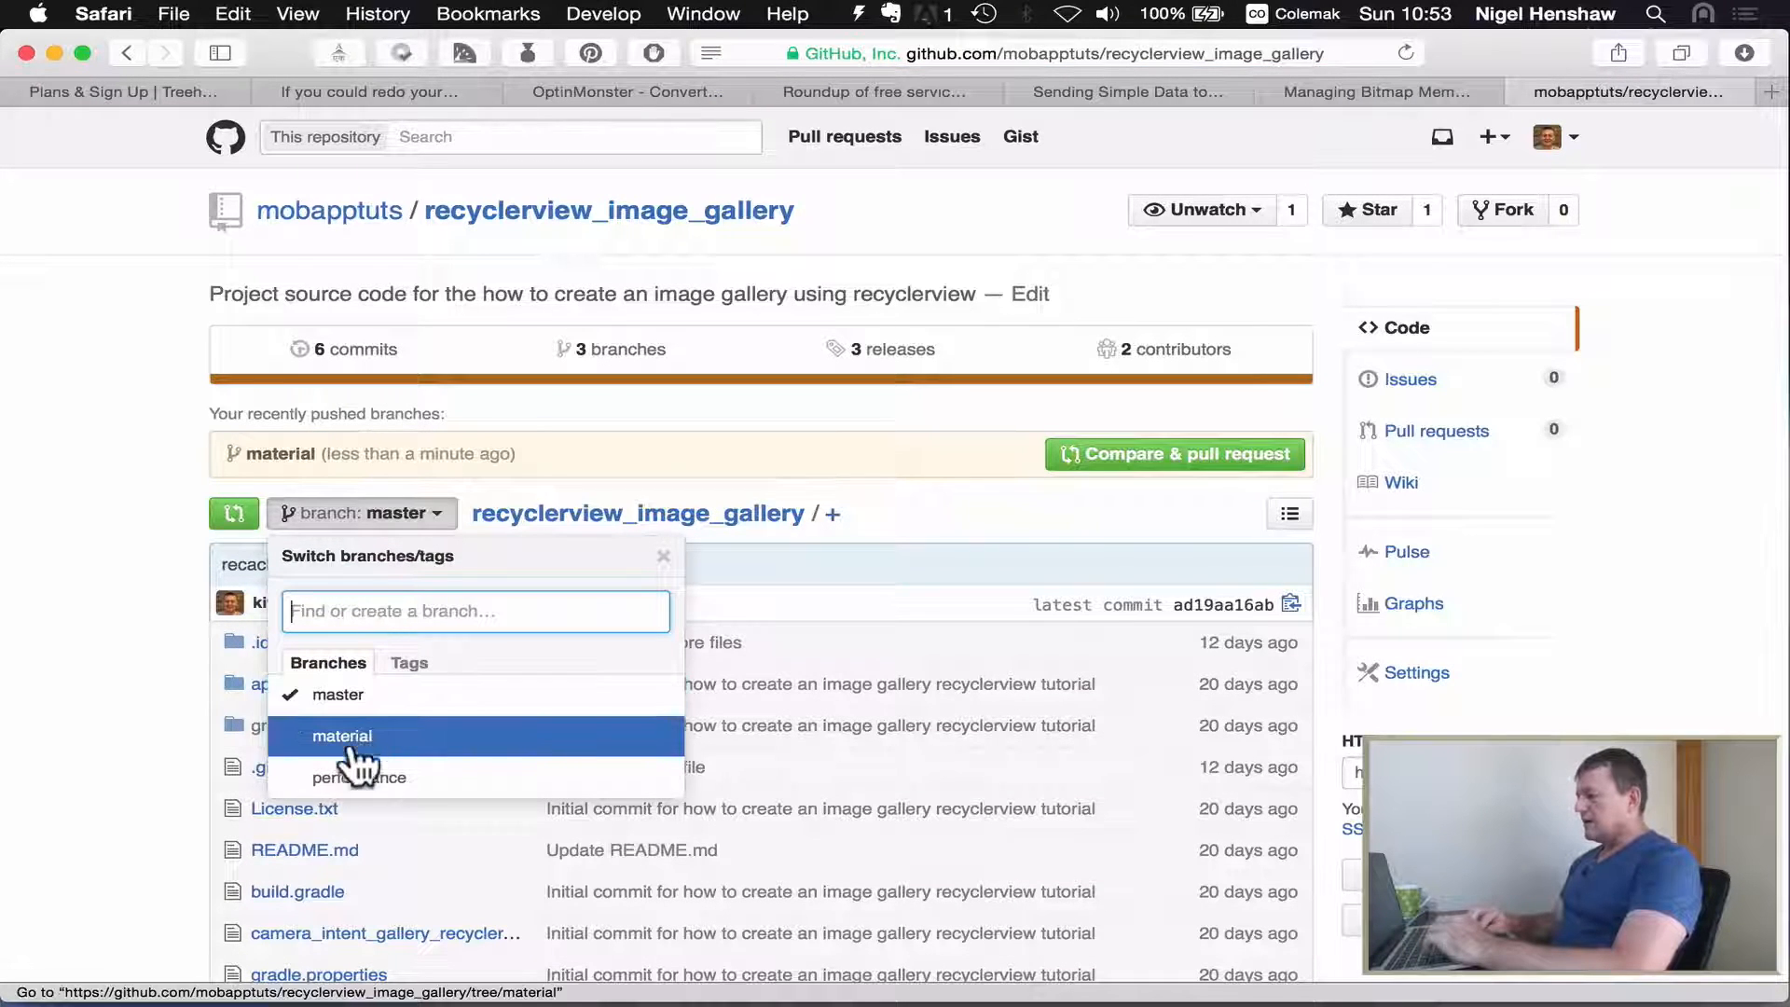
pyautogui.click(341, 735)
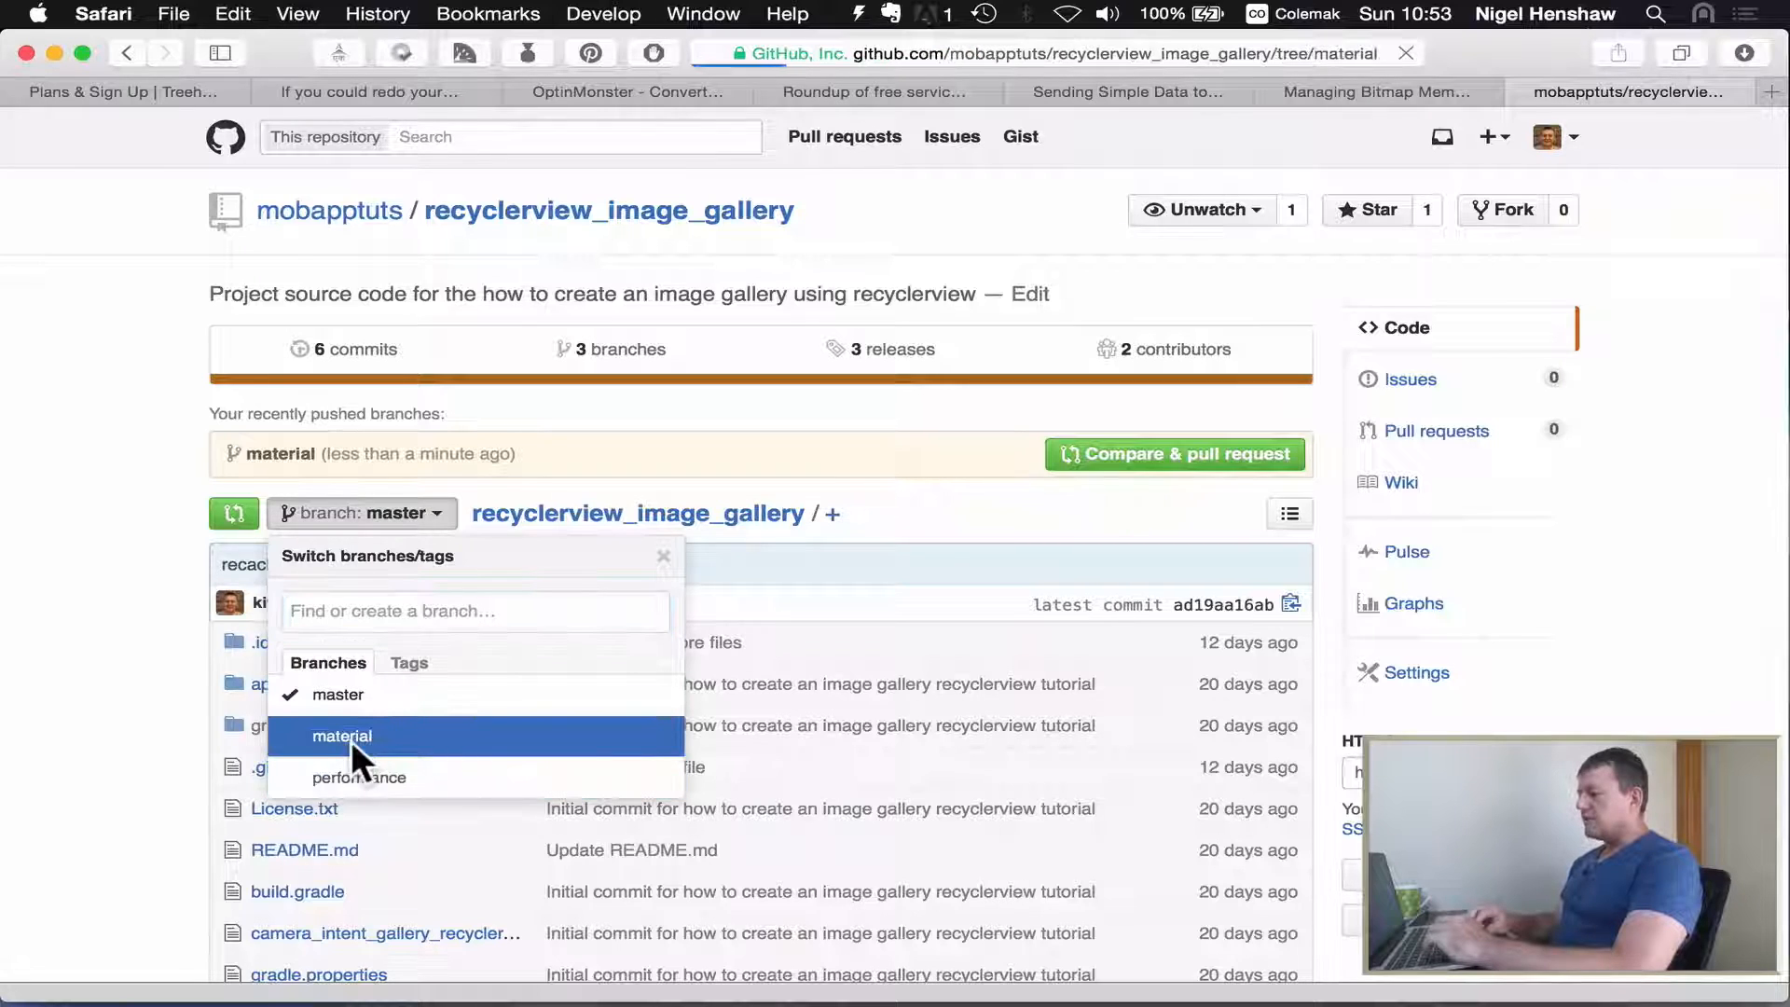
pyautogui.click(342, 734)
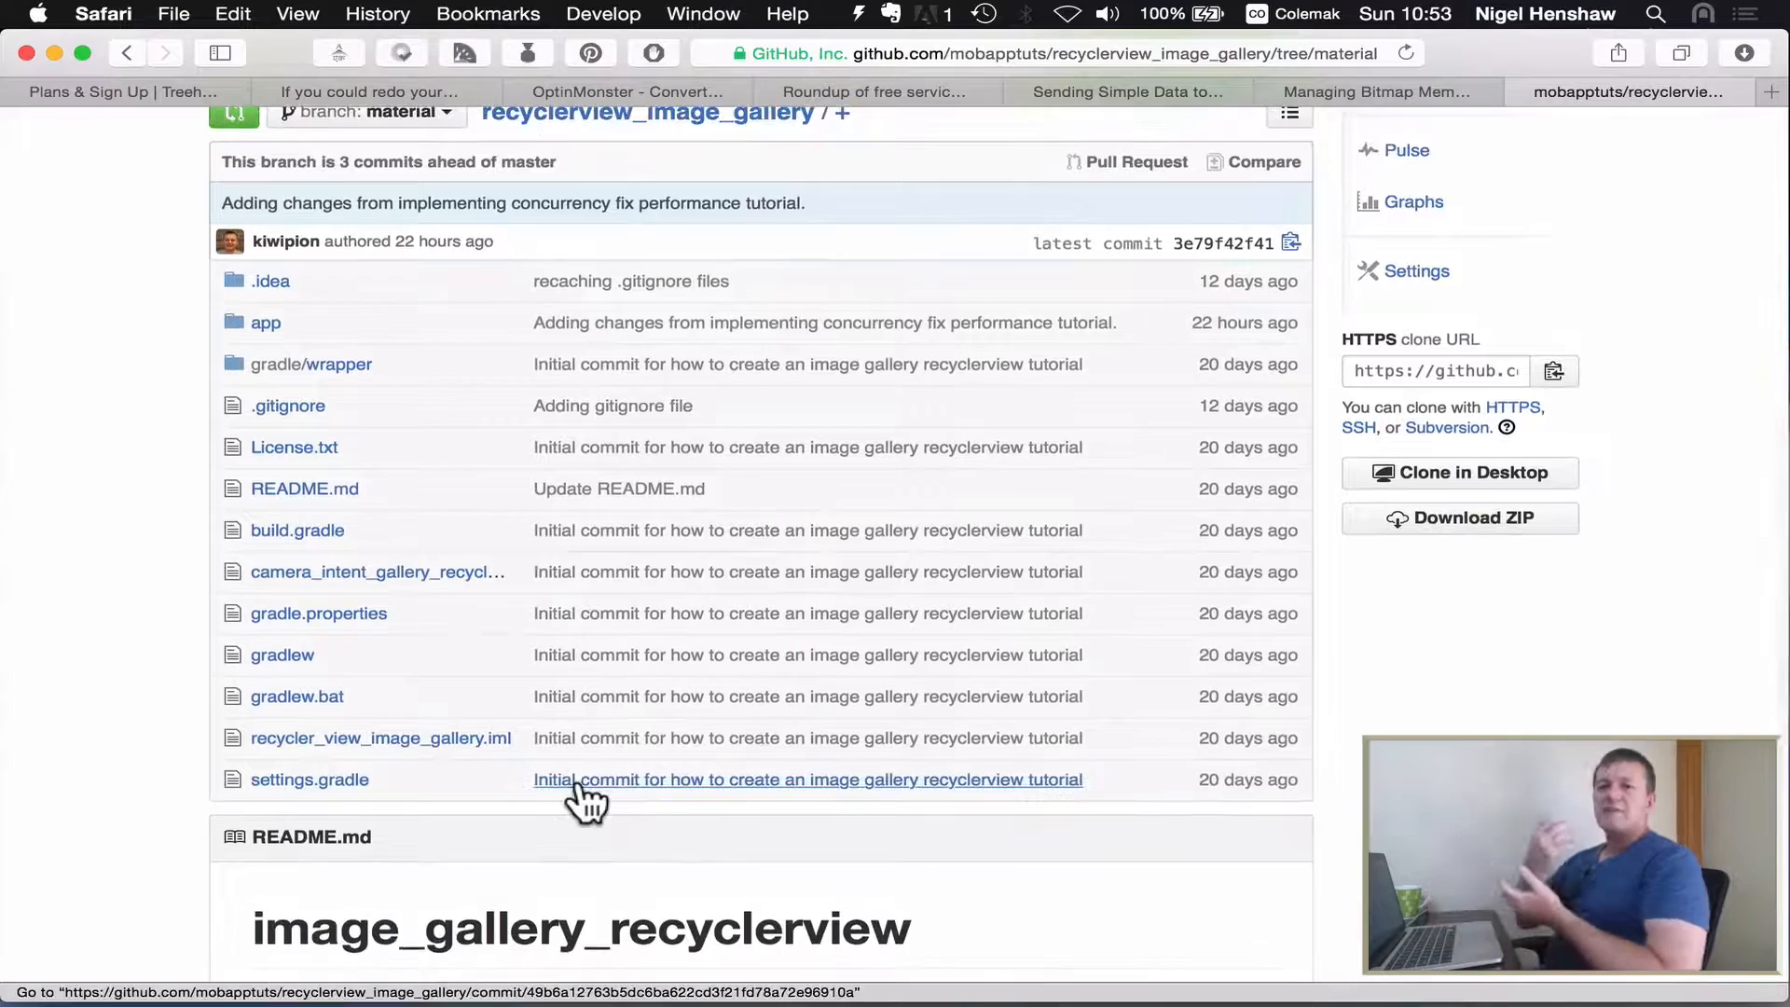
pyautogui.moveTo(582, 794)
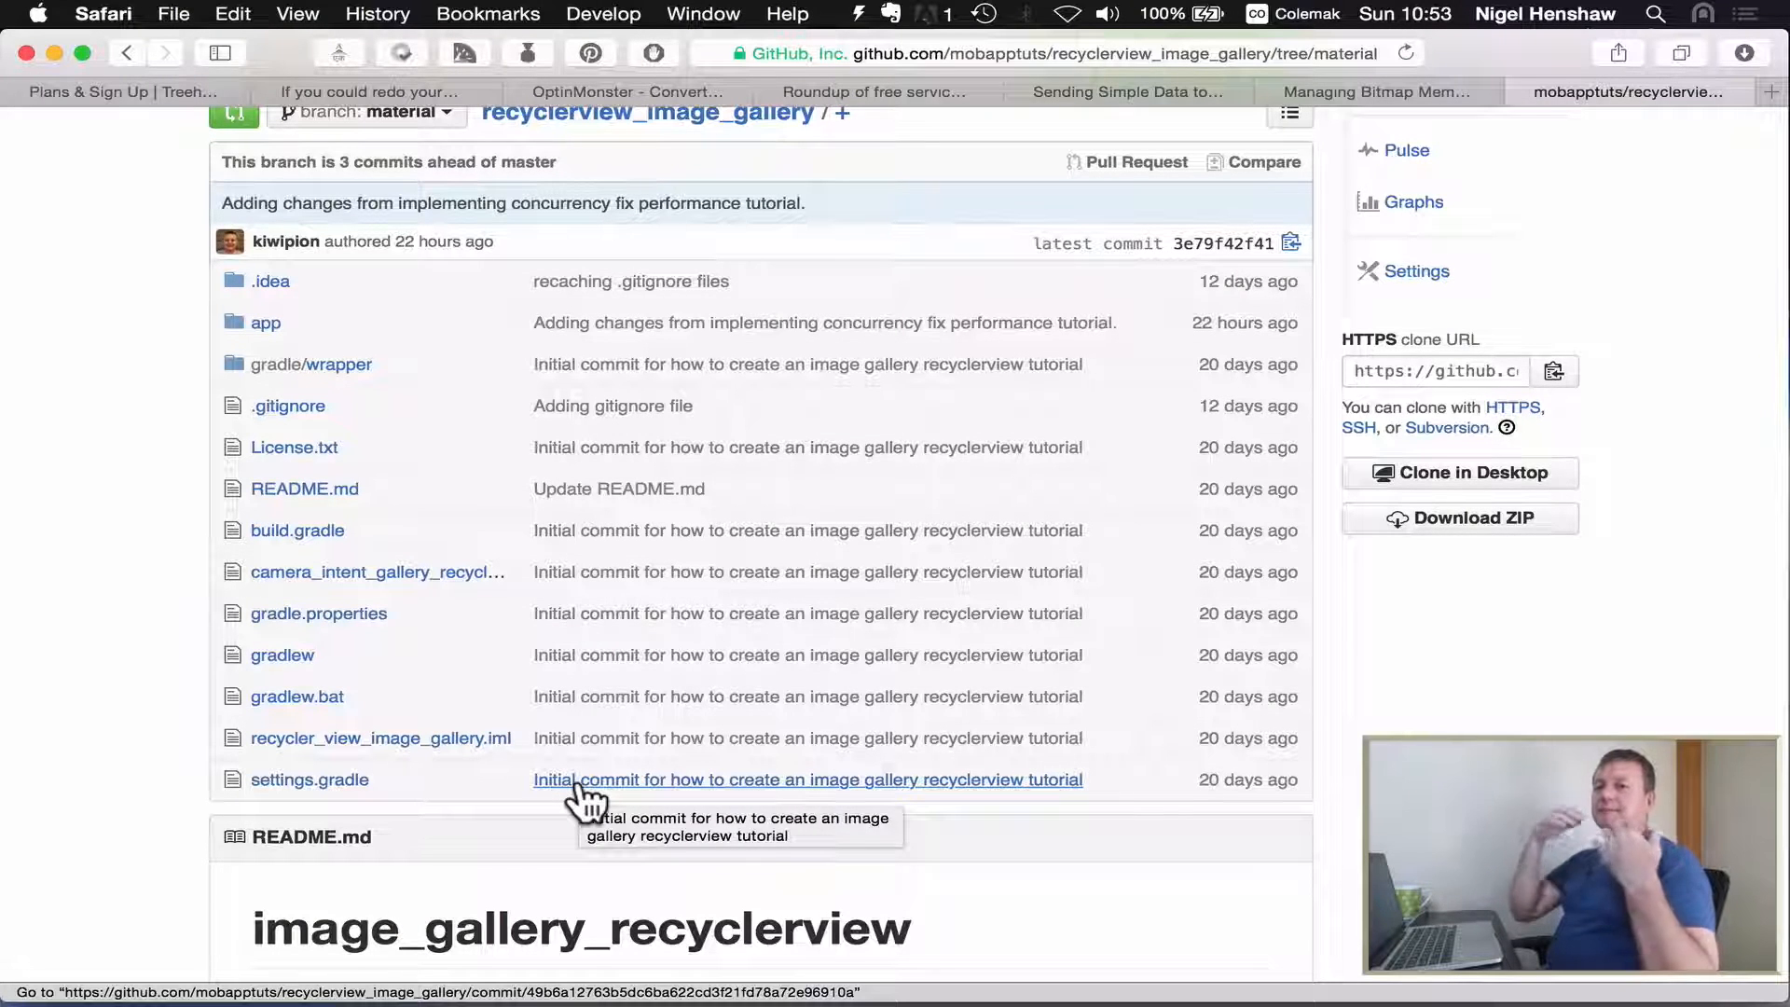